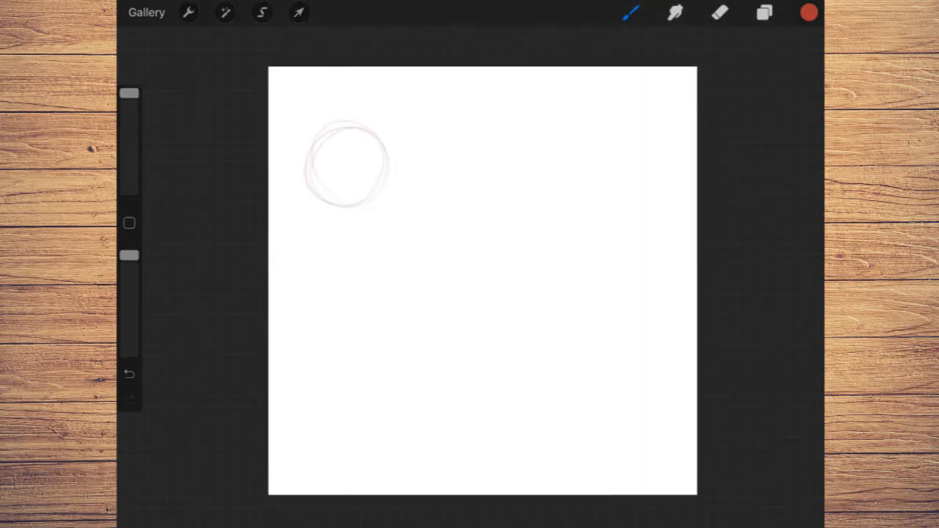
Sketch the head outline with ears, centre line, eyes, nose and mouth in red.
drag(325, 144, 340, 235)
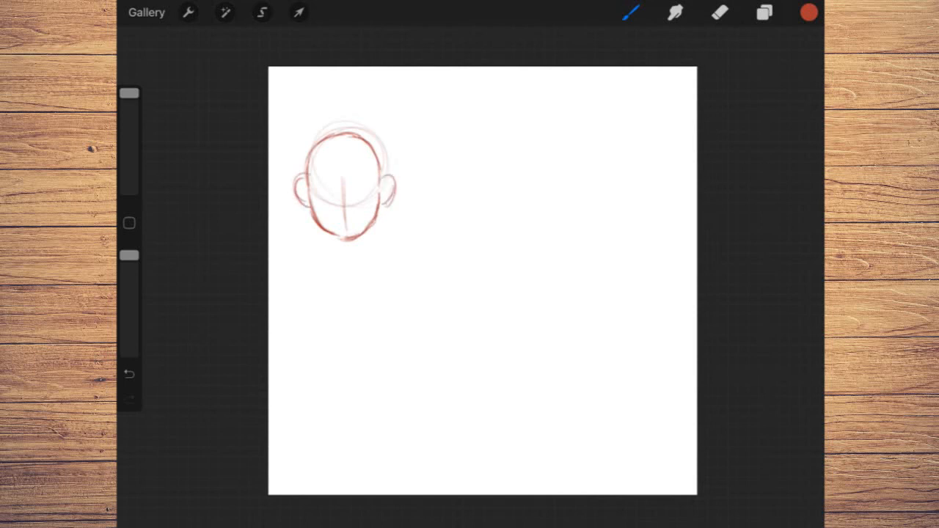
drag(320, 185, 367, 185)
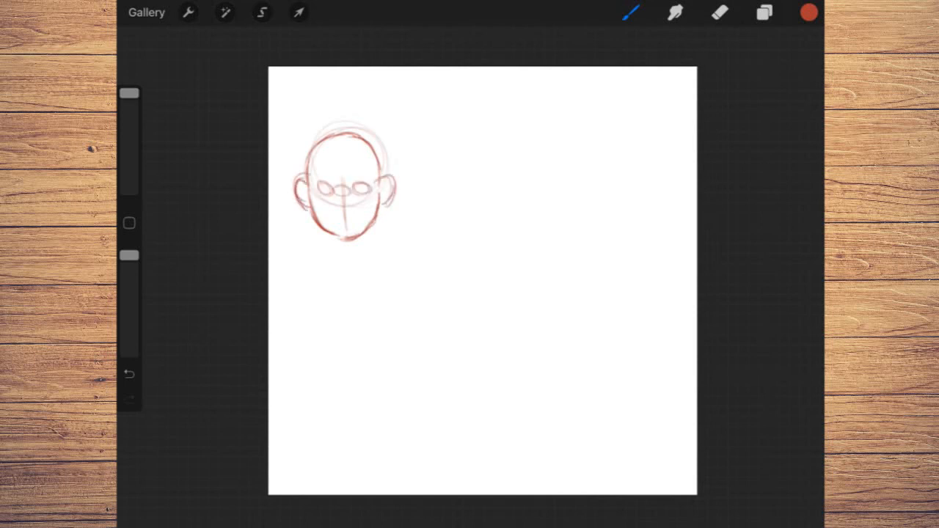
drag(341, 208, 352, 220)
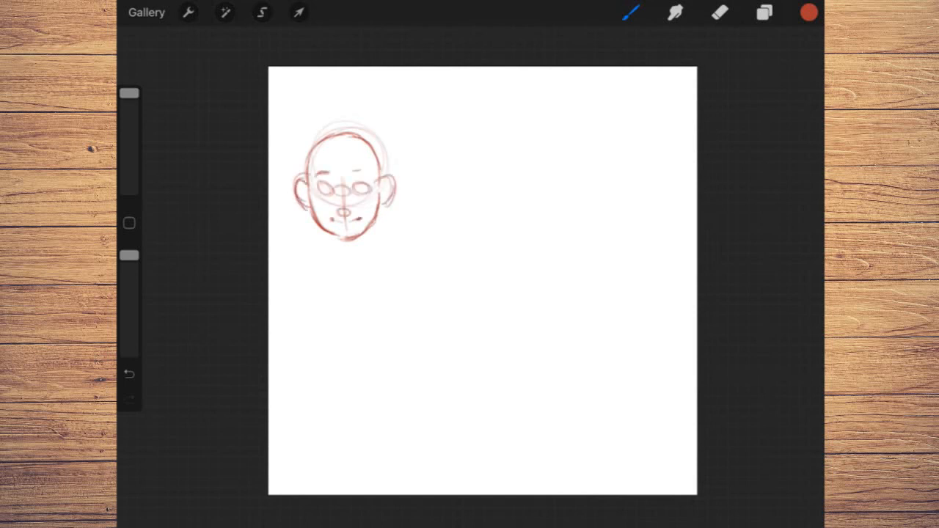
drag(323, 167, 367, 164)
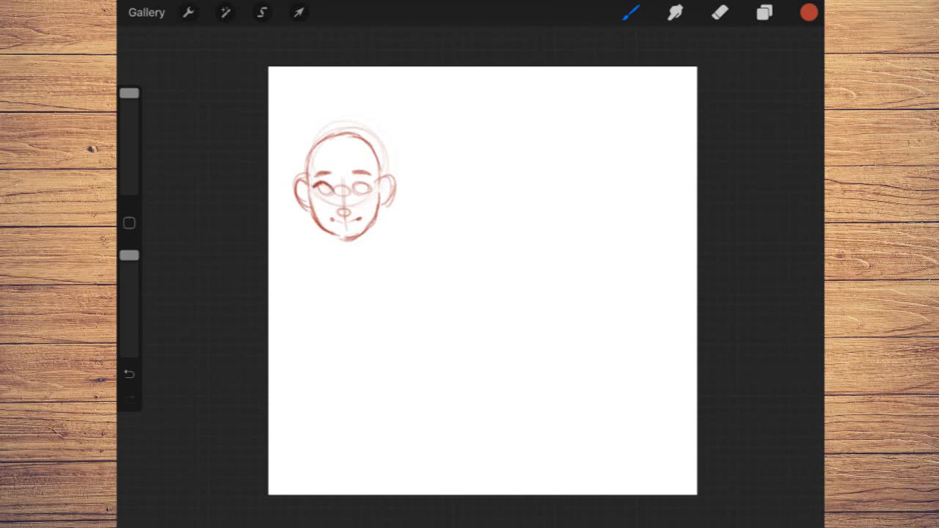
drag(338, 183, 359, 187)
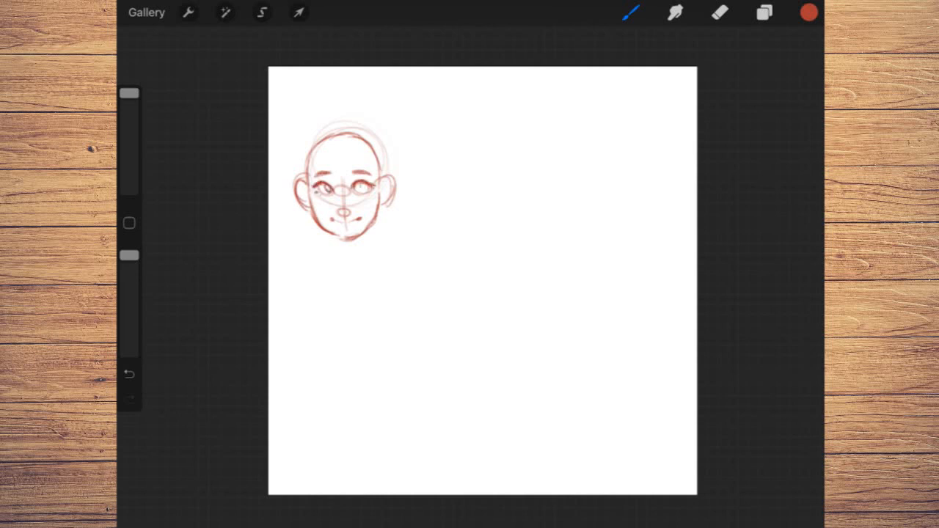
Rough in the shoulders, torso, arms and the hair framing the face.
drag(345, 242, 359, 265)
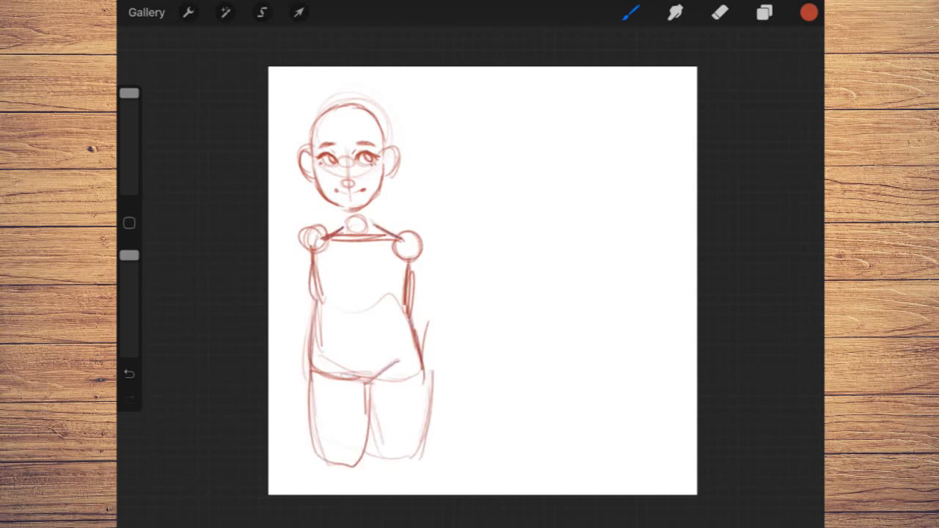
drag(309, 250, 294, 396)
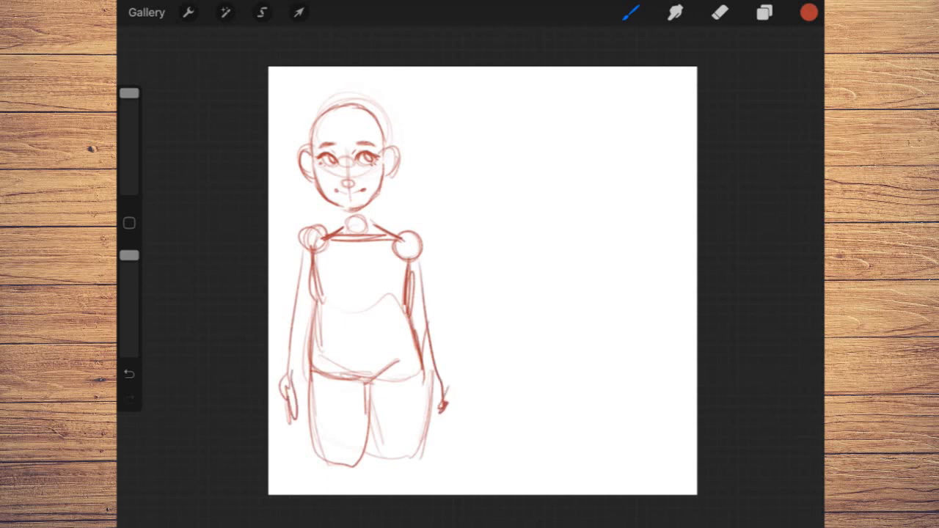
drag(320, 125, 381, 154)
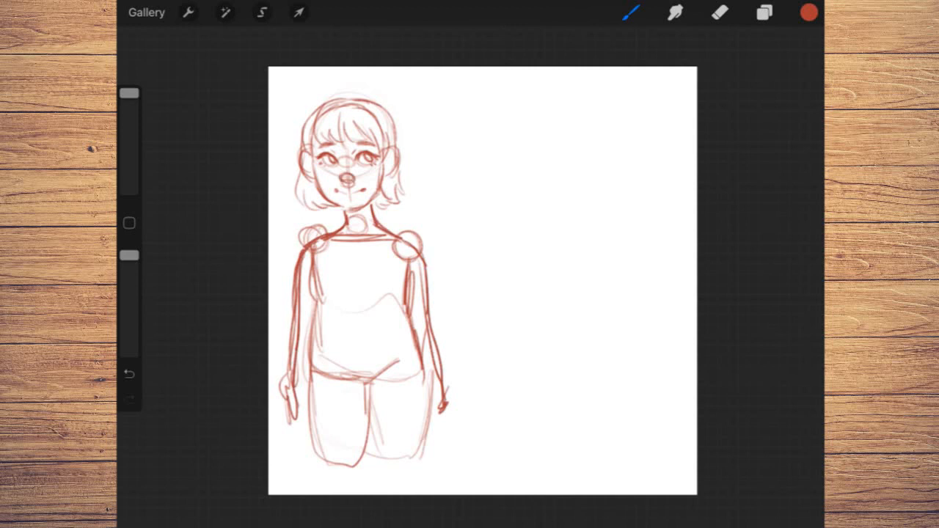
Draw the raised peace-sign arm, then the top-right banner box with a name and details line.
drag(437, 235, 440, 399)
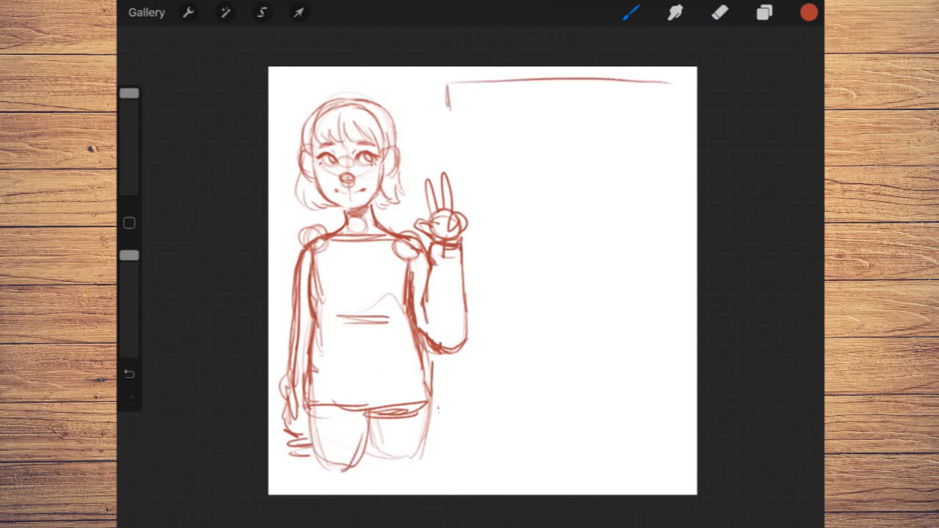
drag(448, 81, 667, 117)
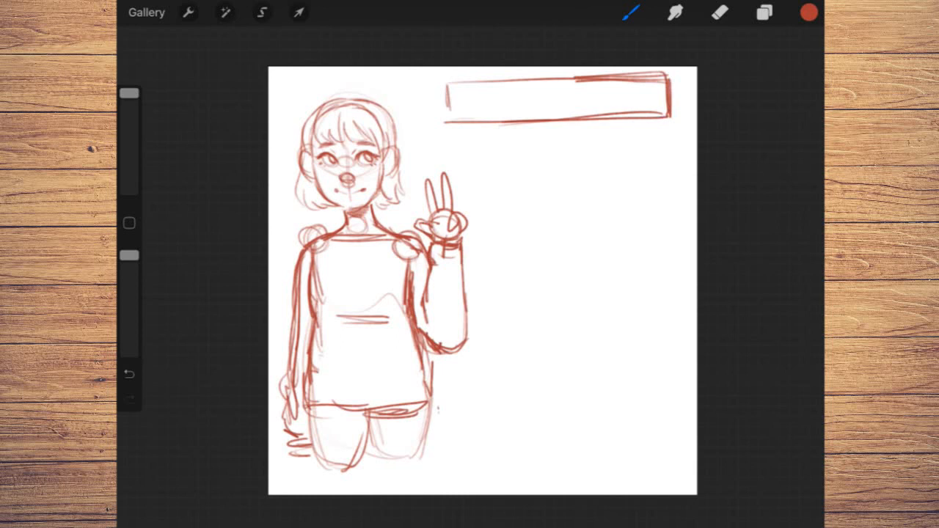
drag(470, 100, 590, 100)
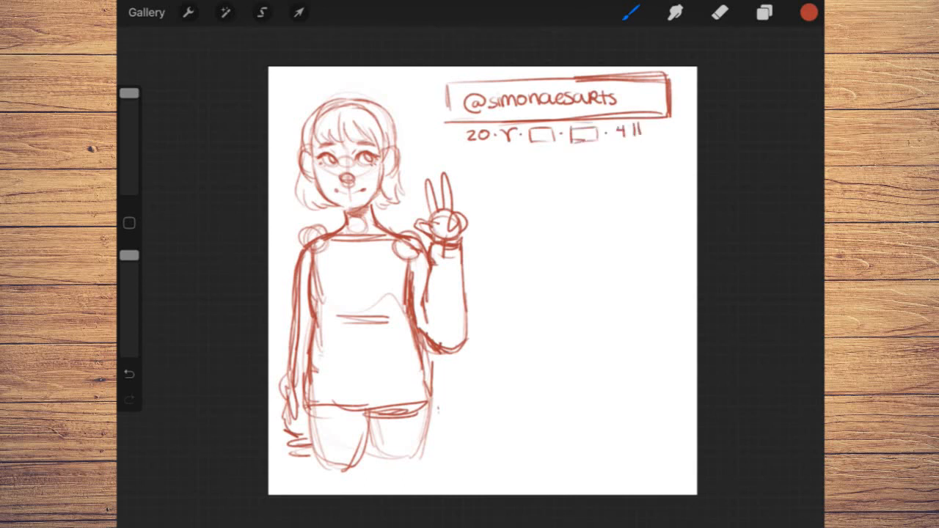
Outline the first list box below the details line.
drag(472, 163, 565, 237)
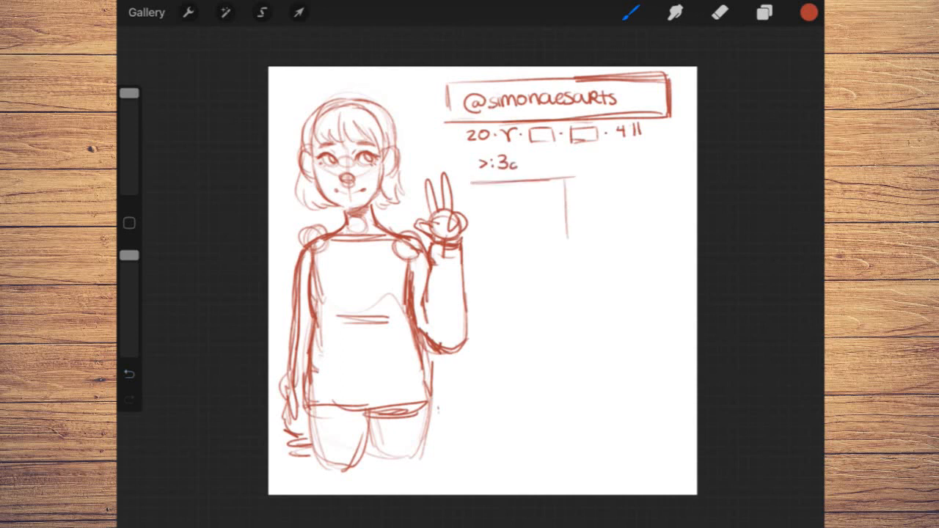
drag(477, 184, 572, 308)
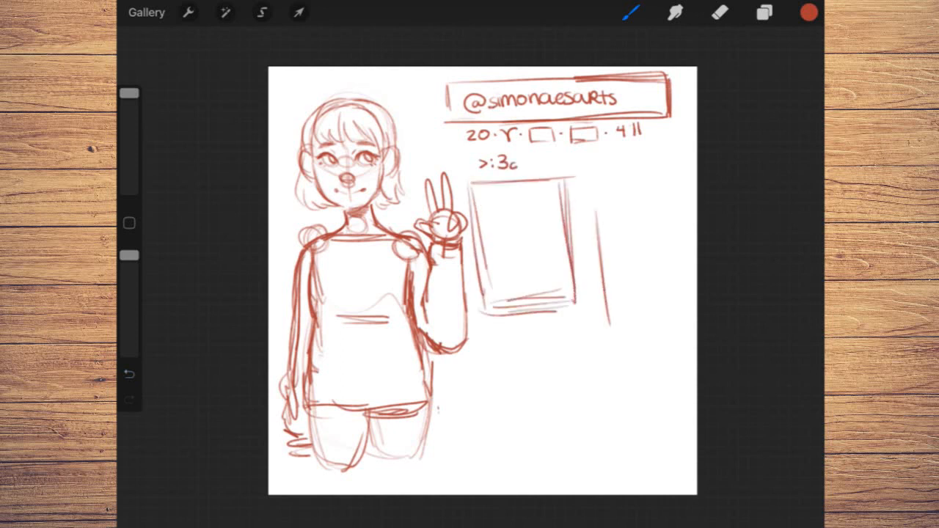
Handwrite the likes list with heart marks in the first box.
drag(594, 209, 686, 345)
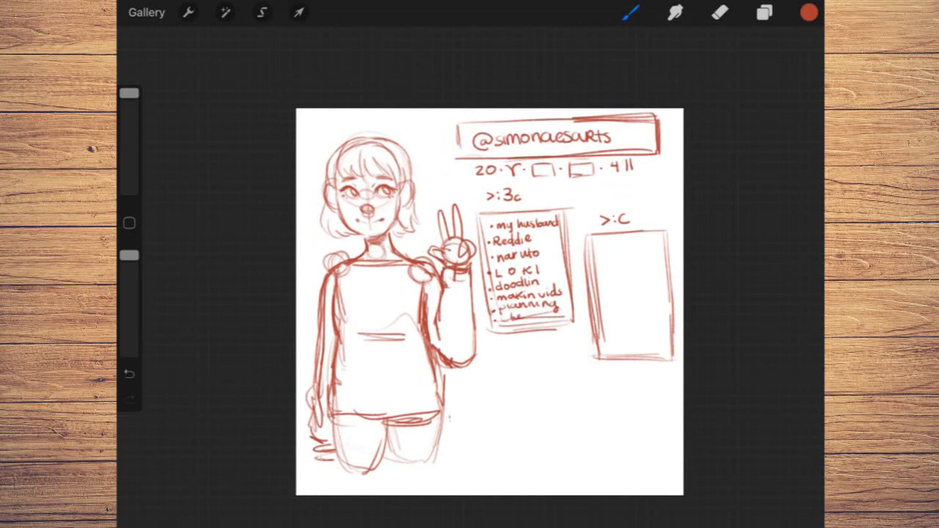
drag(499, 326, 558, 326)
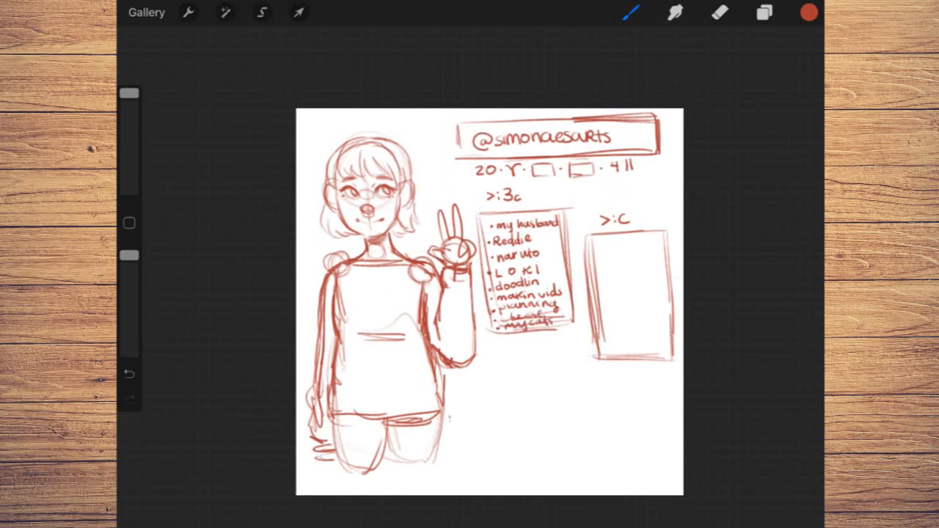
Handwrite the dislikes list with X marks in the second box and sketch the backpack below.
drag(502, 341, 535, 339)
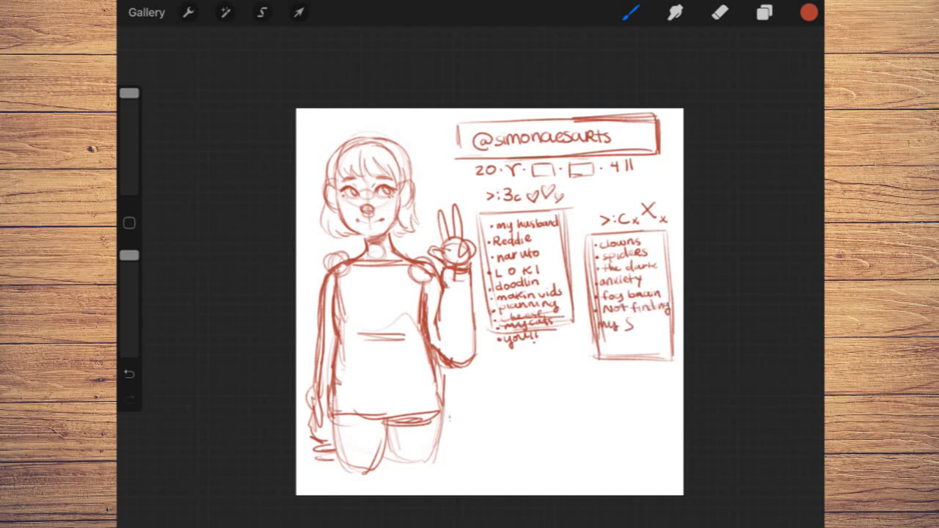
text(tuff)
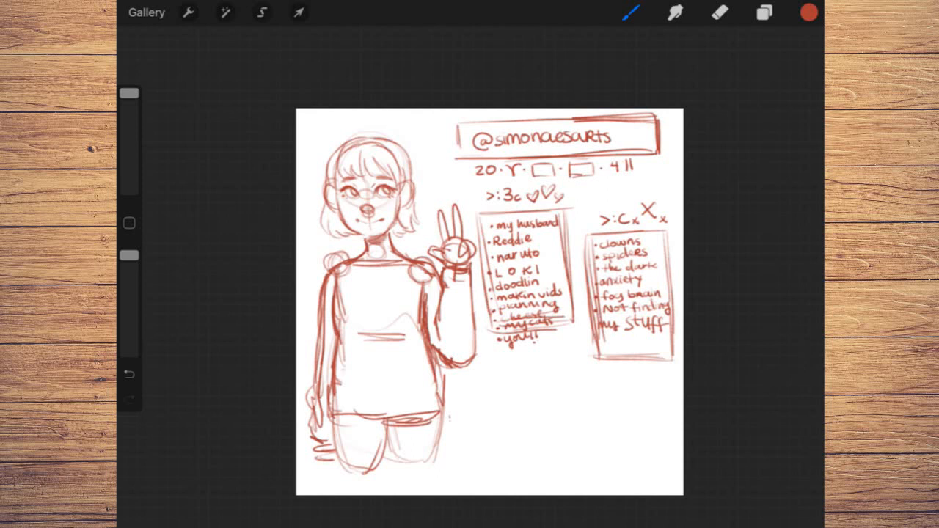
drag(481, 382, 499, 470)
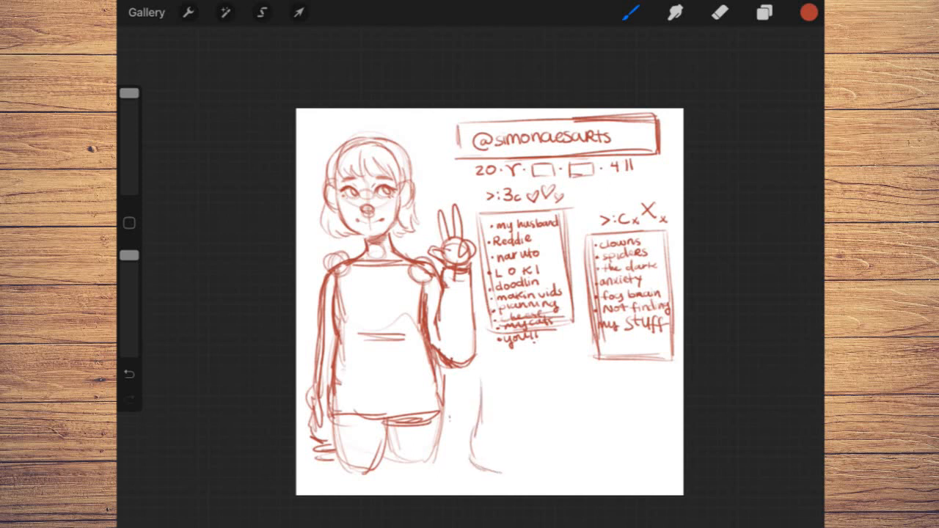
drag(477, 389, 536, 469)
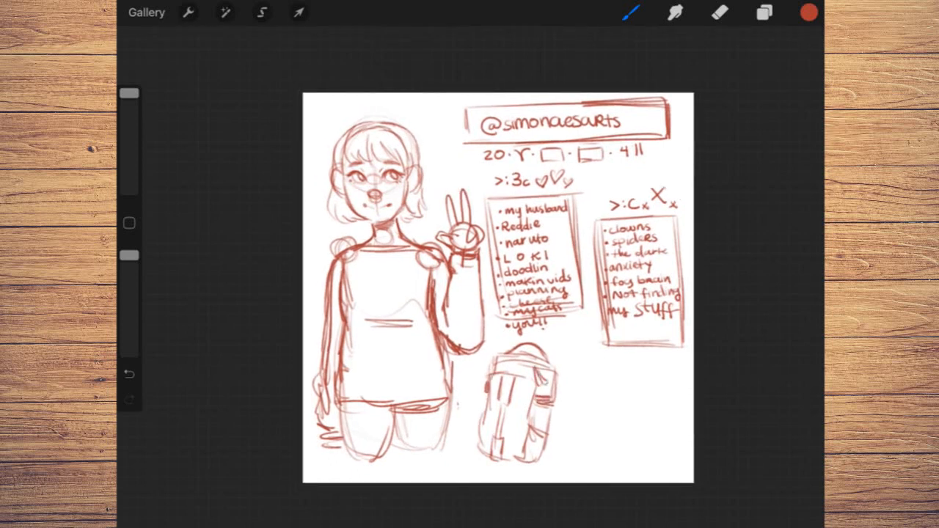
Detail the phone sketch and draw the tablet beside it.
click(261, 11)
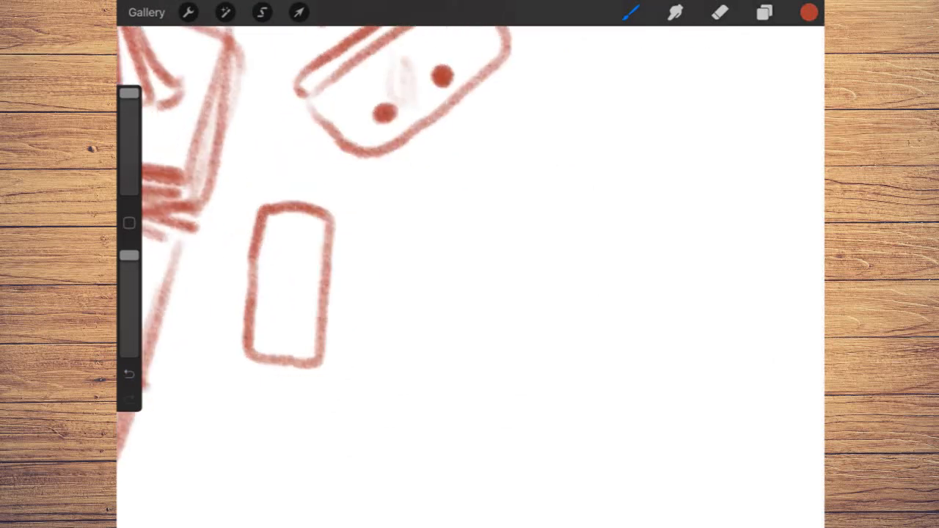
drag(261, 337, 285, 290)
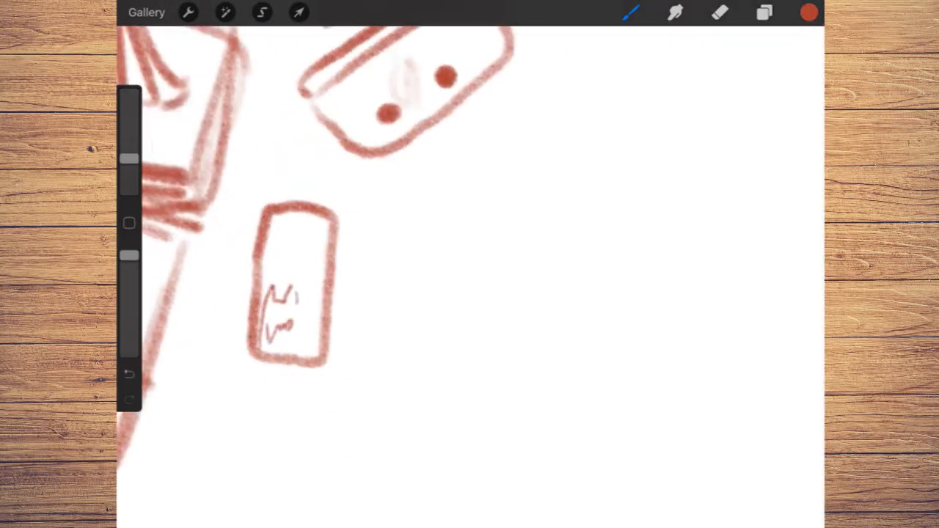
drag(278, 301, 294, 345)
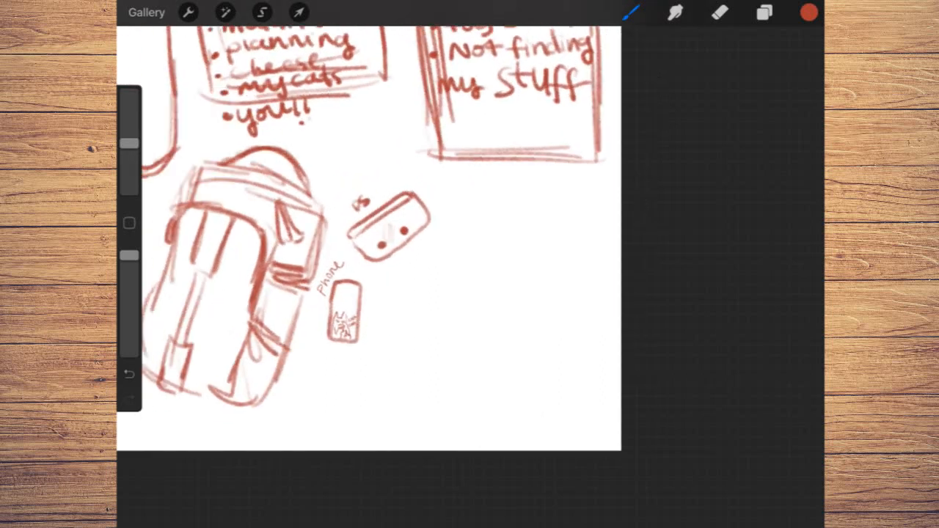
drag(429, 267, 423, 378)
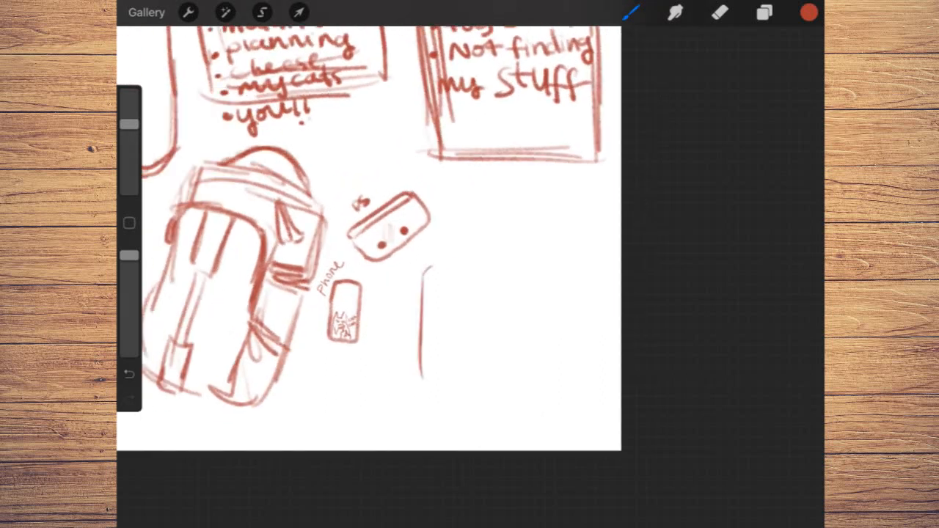
drag(433, 272, 514, 389)
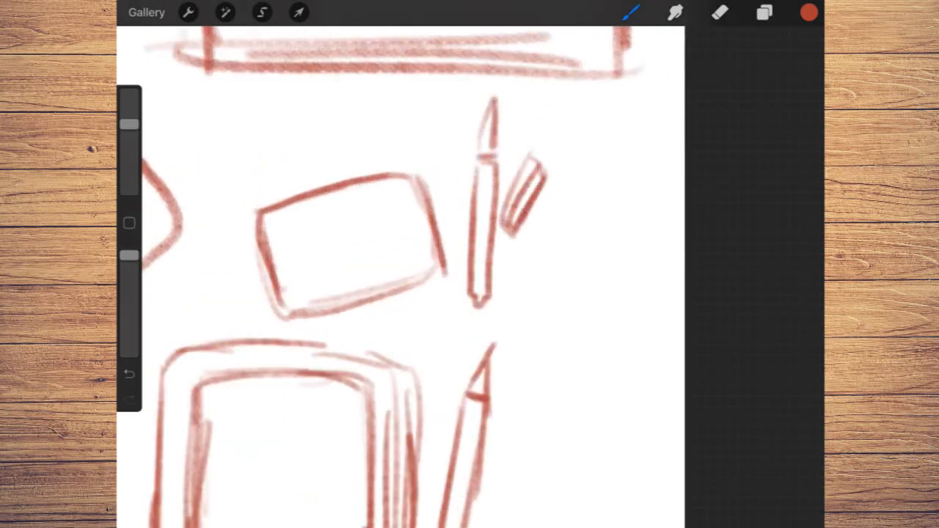
Add the pencil doodles, then scale and rotate the doodle cluster into place beside the backpack.
click(284, 235)
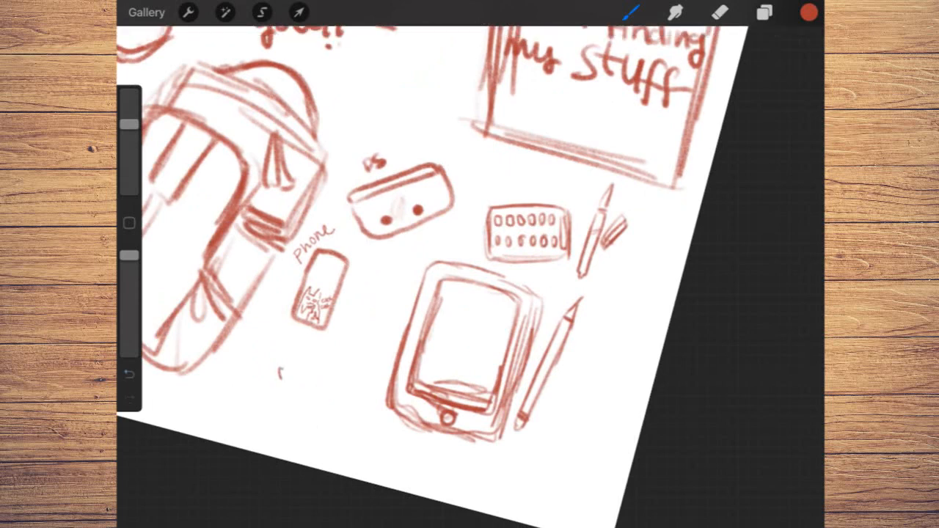
drag(281, 365, 309, 408)
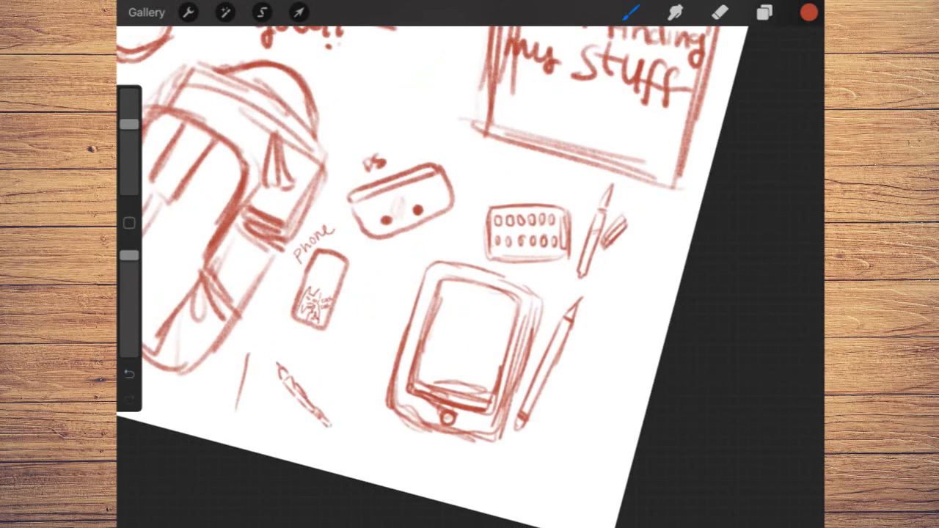
drag(256, 345, 242, 414)
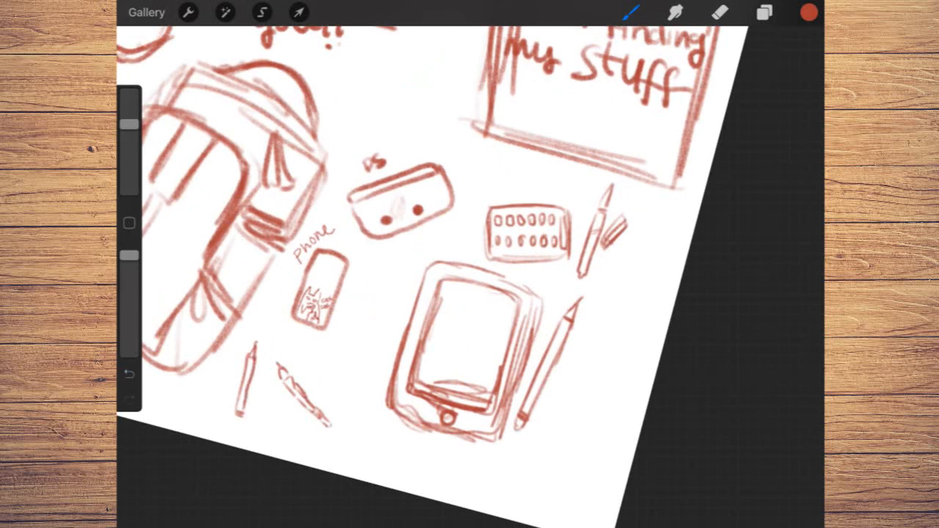
drag(282, 341, 293, 340)
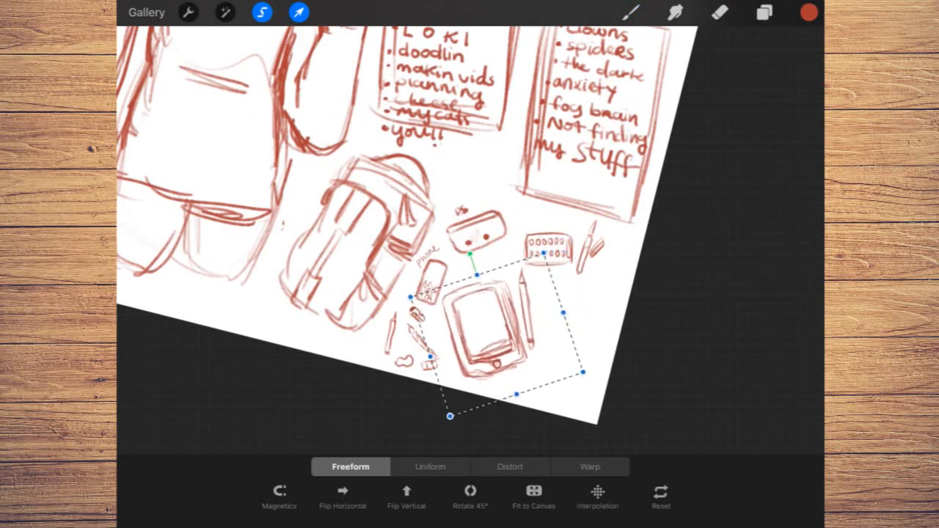
click(300, 12)
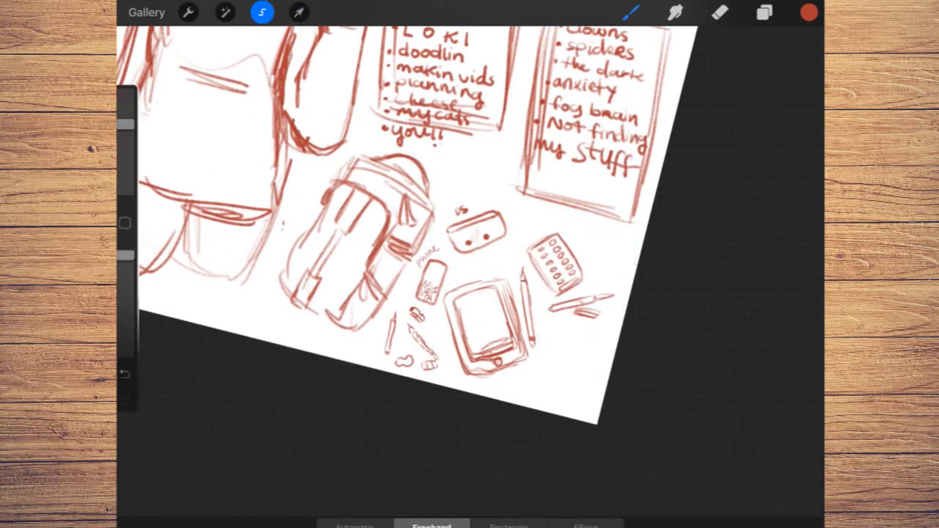
click(298, 12)
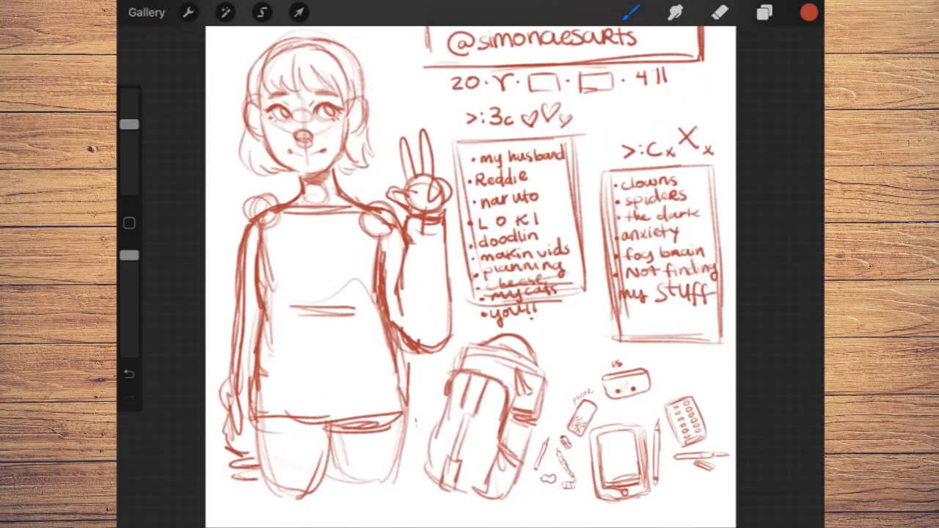
Pick an inking brush and ink the first eye with thick lid, lashes and iris in dark brown.
click(631, 12)
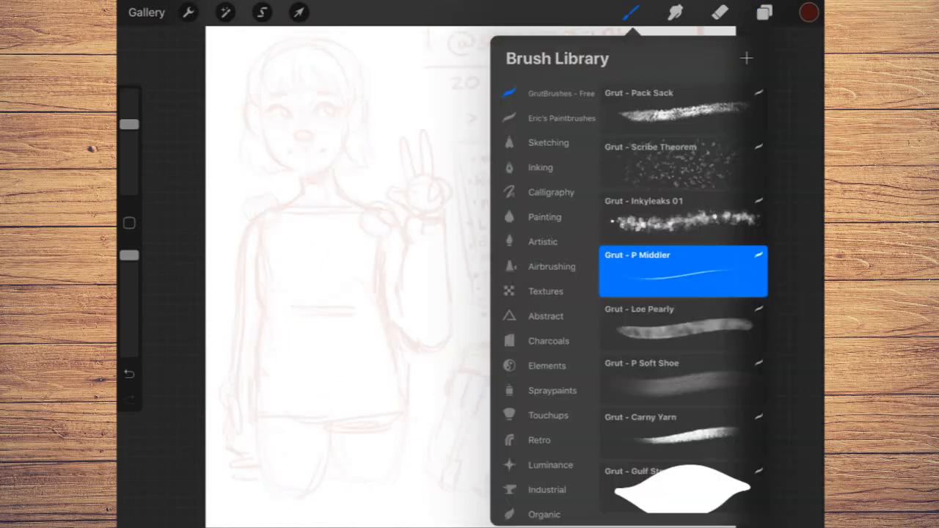
click(631, 11)
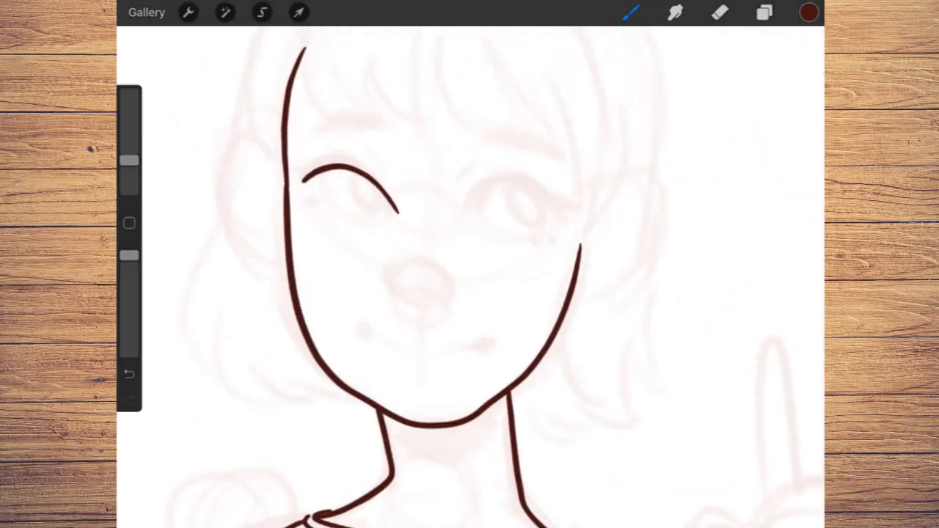
drag(293, 179, 396, 212)
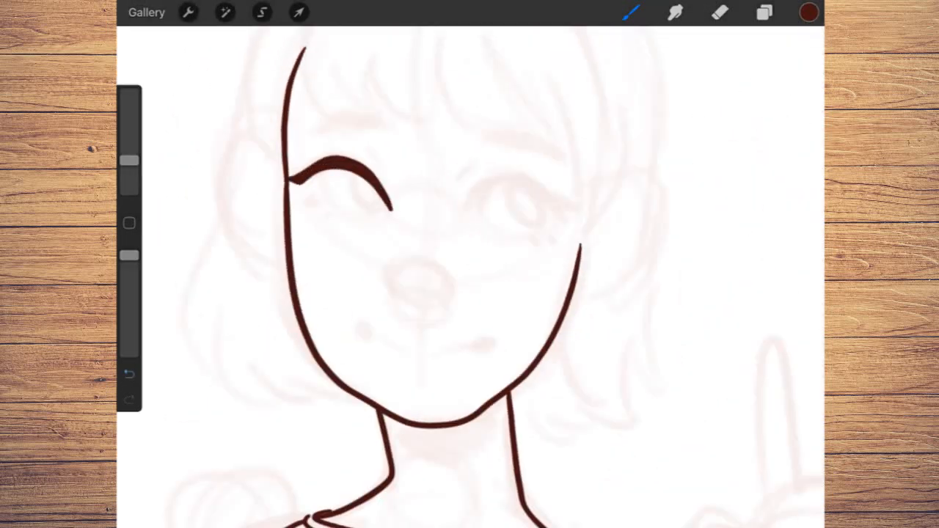
drag(300, 183, 374, 213)
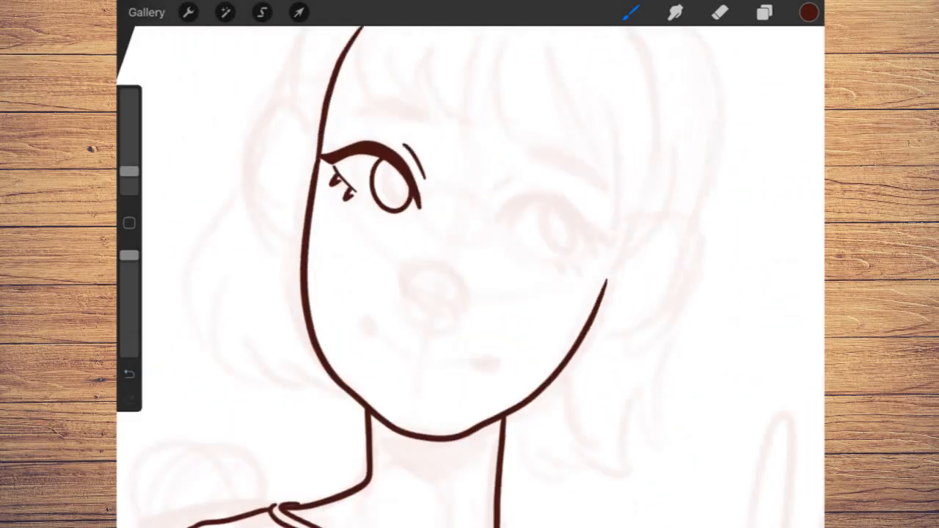
drag(492, 217, 605, 242)
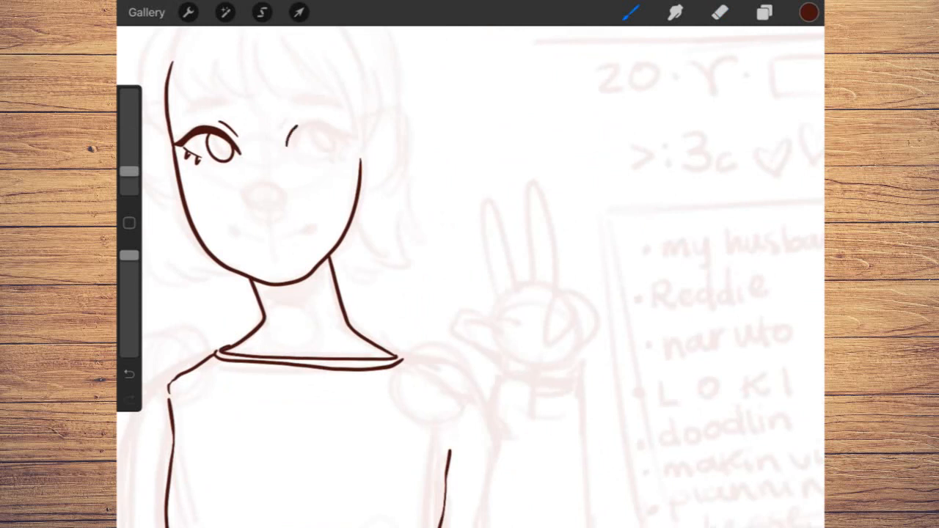
Ink the second eye, then clear the trial face linework so only the faded sketch remains.
drag(286, 147, 355, 132)
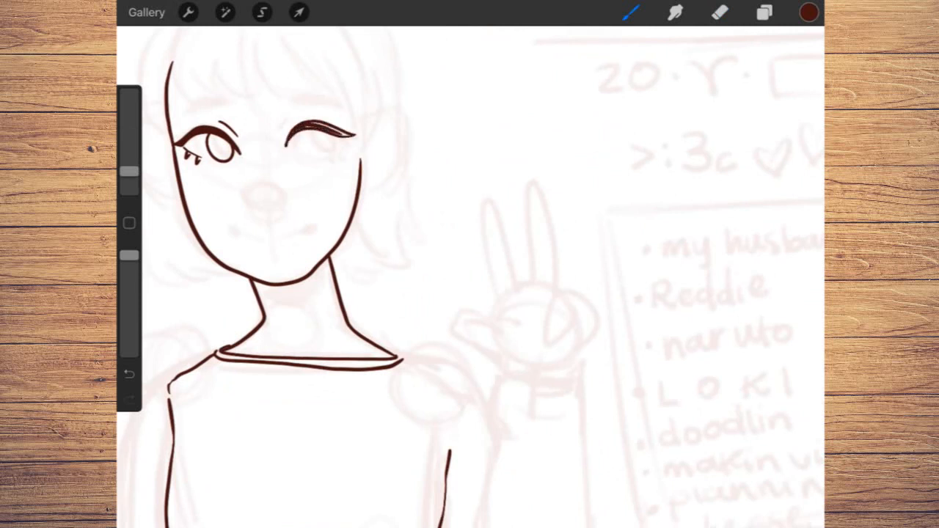
click(719, 12)
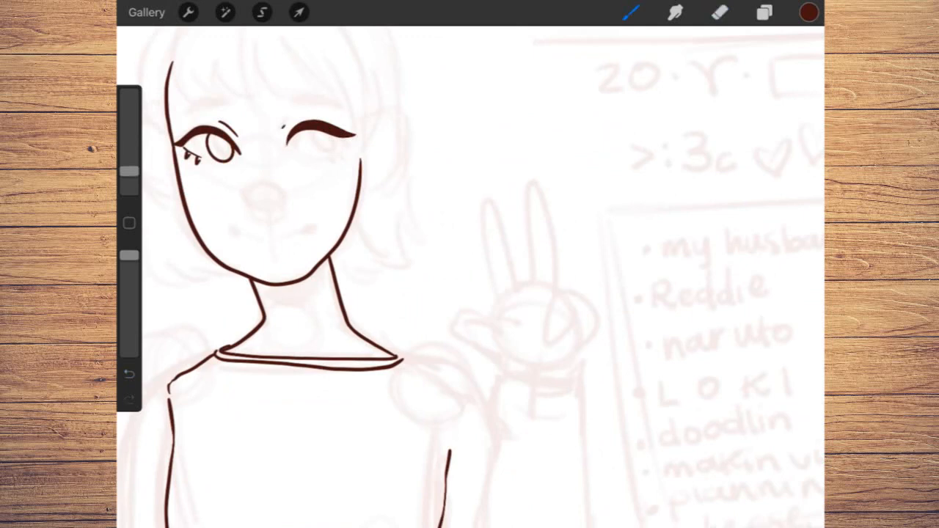
drag(264, 187, 276, 213)
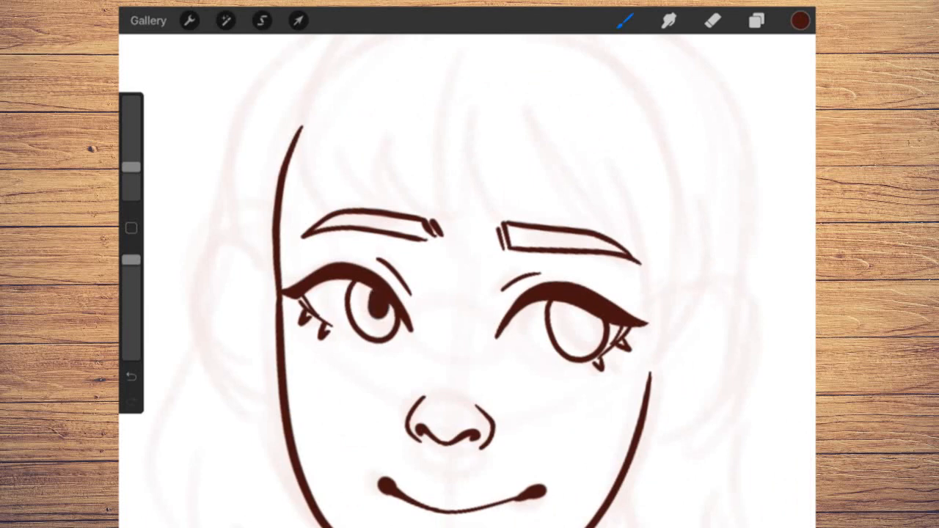
click(757, 21)
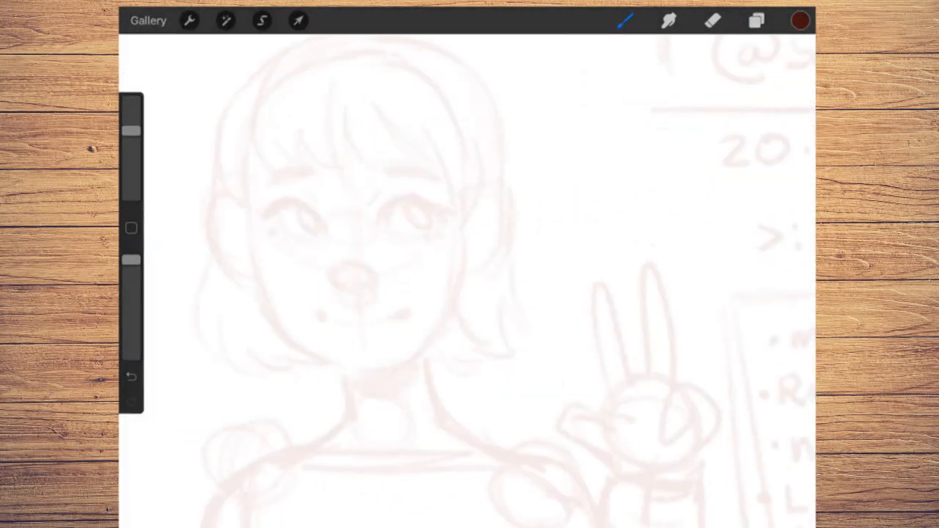
Ink the jawline and cheek contour, both ears and inner ear lines in dark brown.
drag(252, 257, 276, 323)
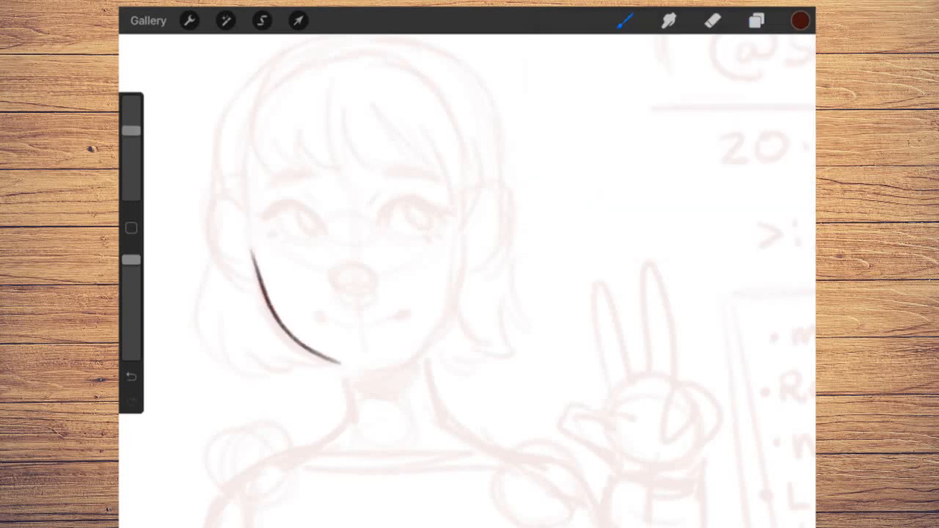
drag(264, 252, 389, 374)
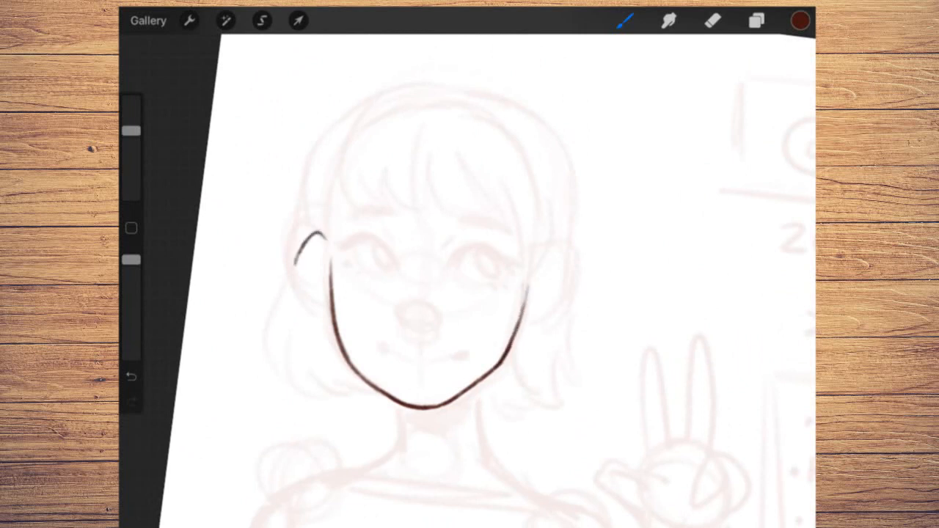
drag(308, 235, 323, 308)
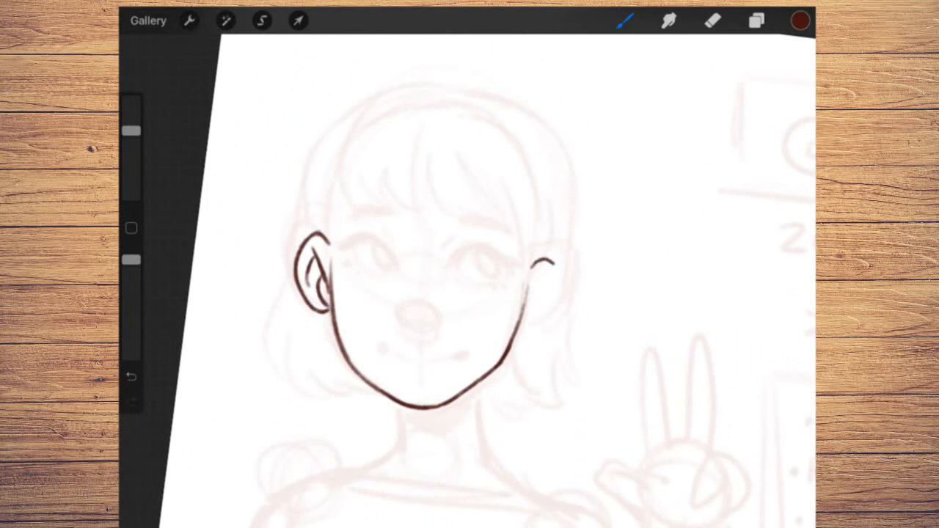
drag(558, 265, 528, 315)
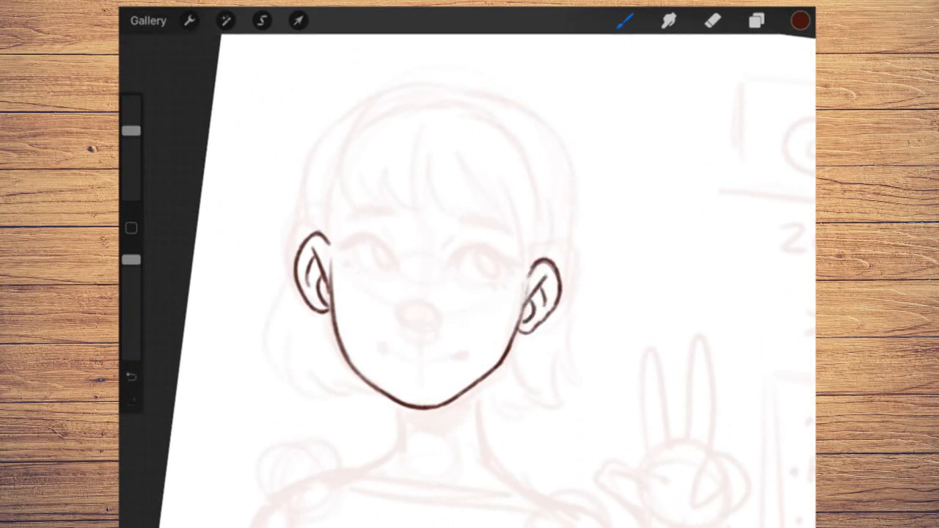
drag(455, 261, 499, 252)
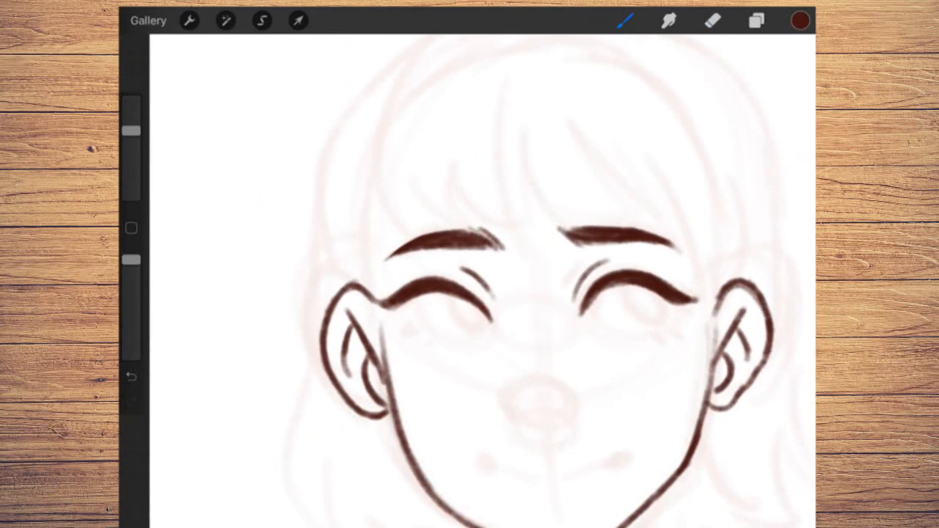
Ink the open eyes with irises, nose, smile, beauty mark and bob haircut with bangs.
drag(397, 311, 484, 335)
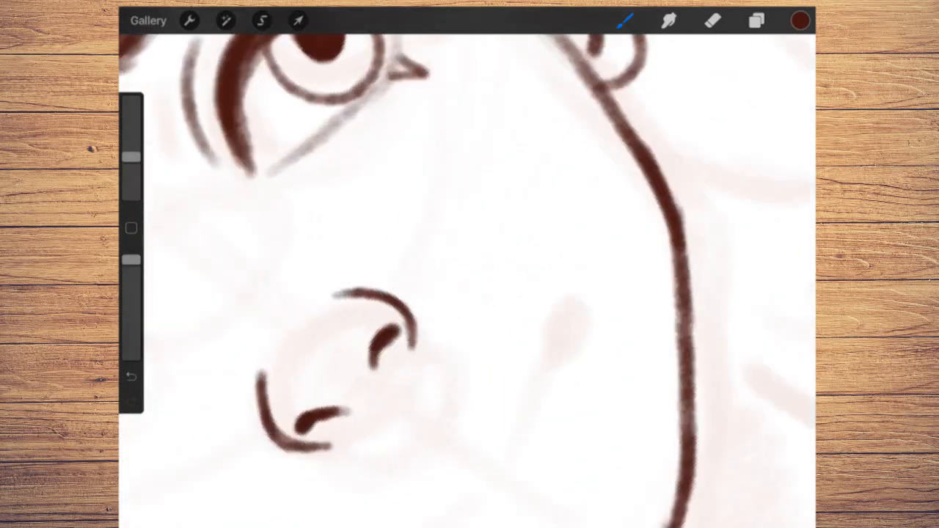
click(261, 20)
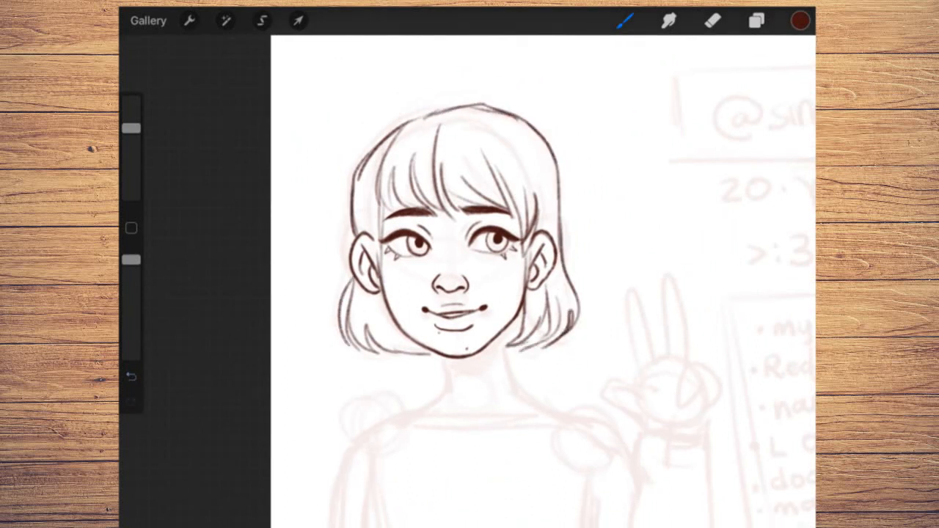
Ink the neck, shirt neckline, shoulders and peace-sign hand, erasing stray overlaps.
drag(514, 130, 558, 227)
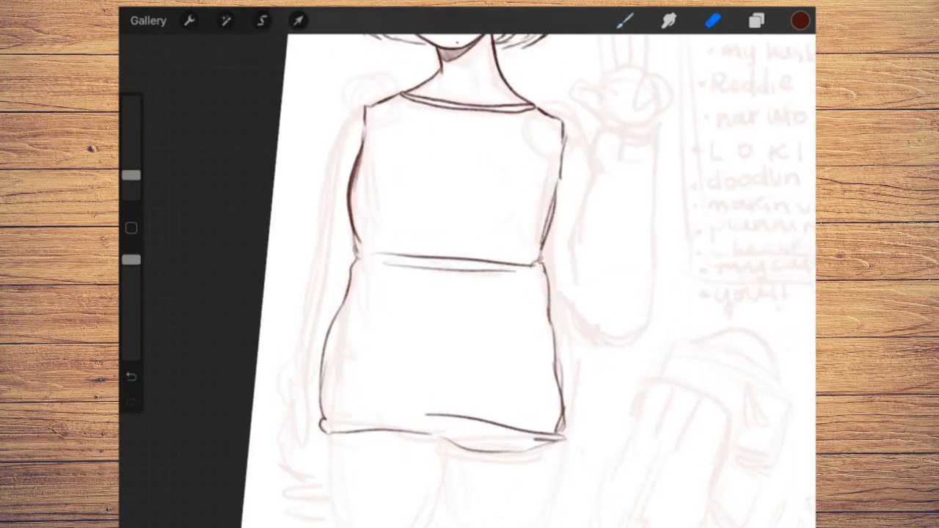
click(626, 20)
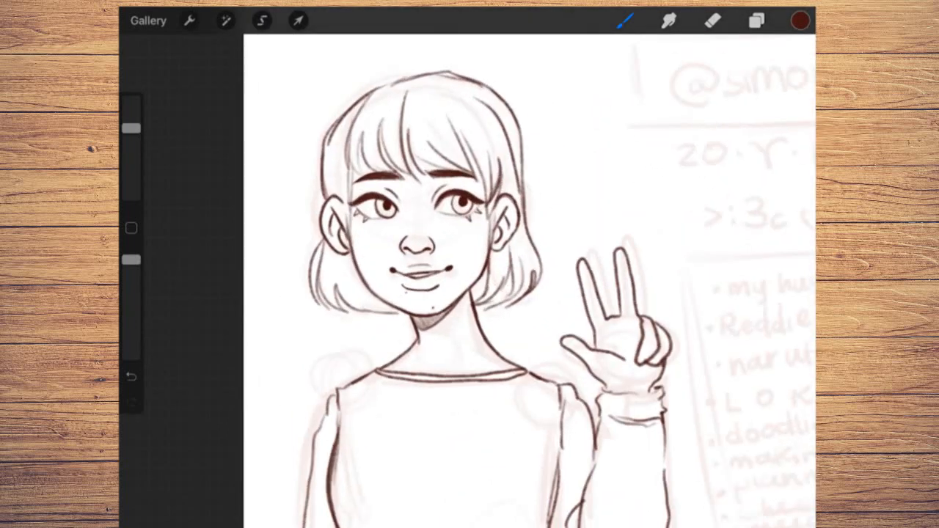
Block in the coral banner and two pink info panels with a drawing grid shown.
click(799, 21)
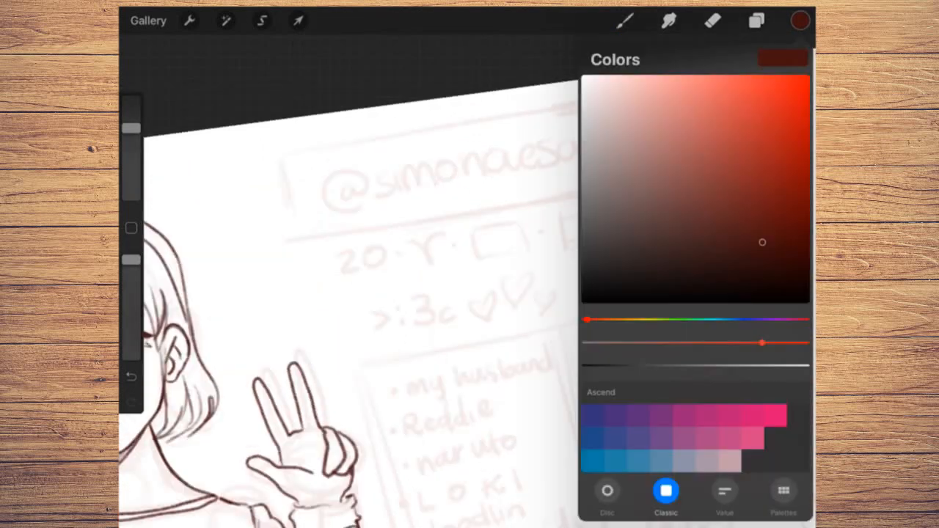
click(625, 20)
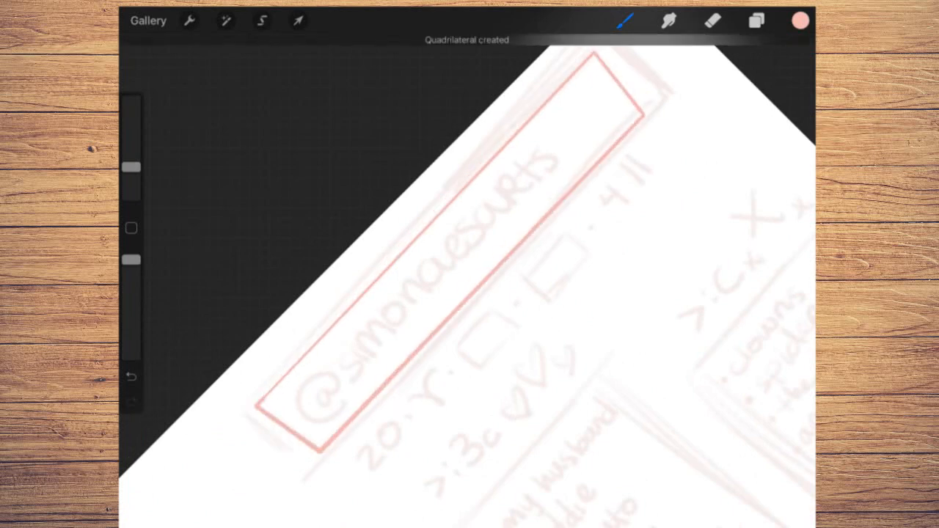
click(188, 21)
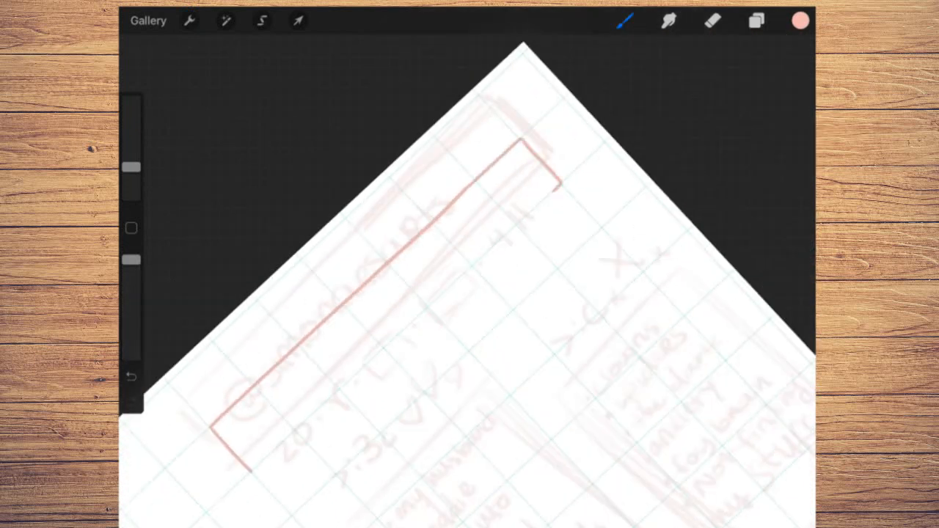
click(132, 378)
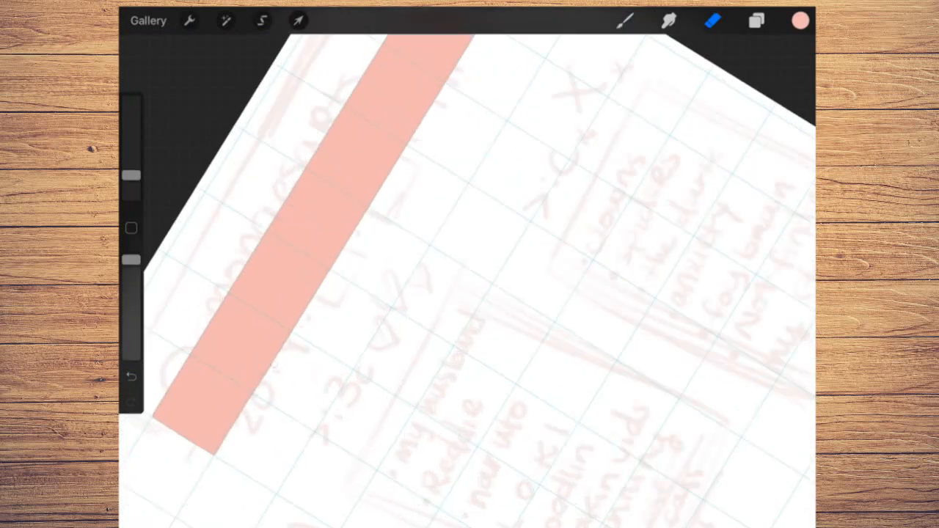
click(800, 20)
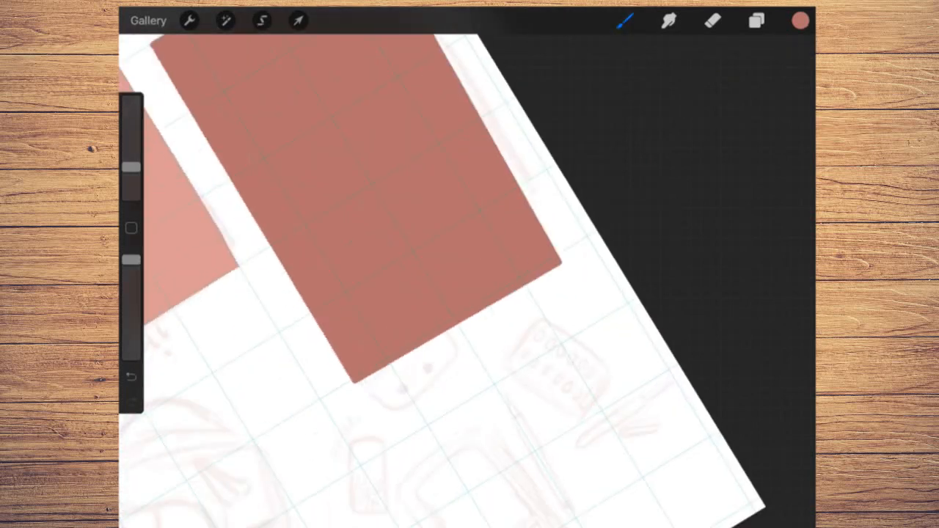
click(261, 21)
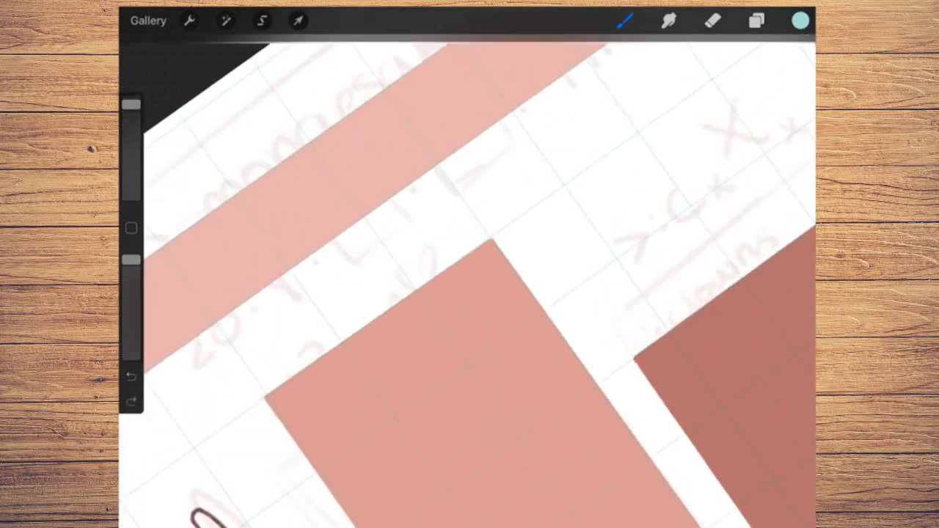
Draw the teal rounded bar below the banner and adjust its placement.
drag(265, 349, 580, 129)
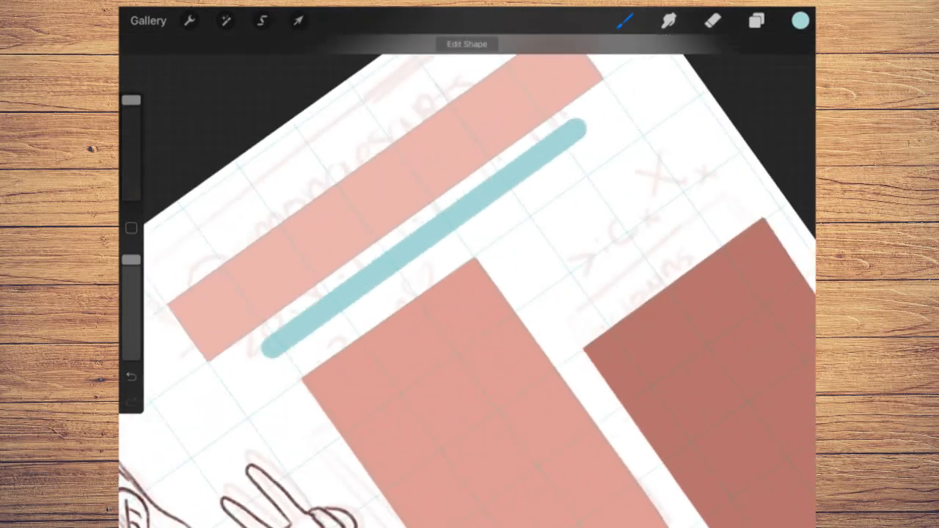
click(261, 21)
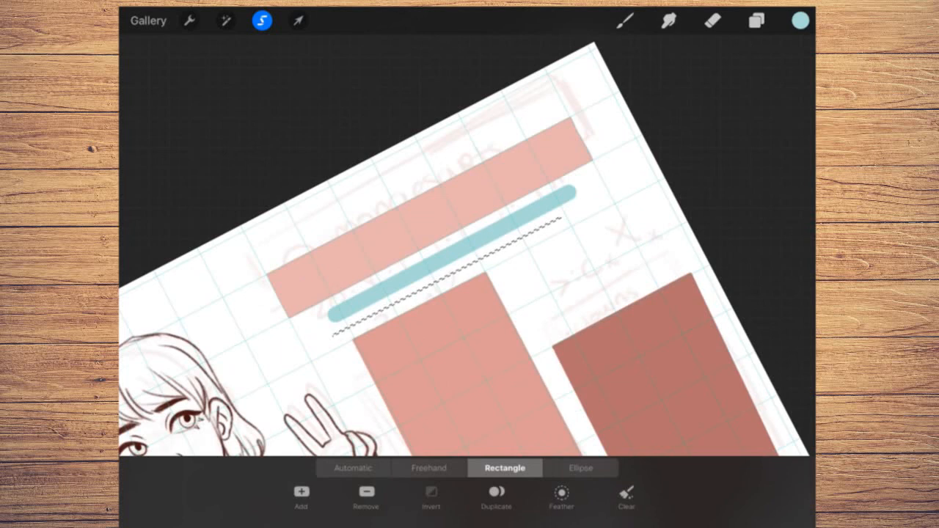
click(298, 20)
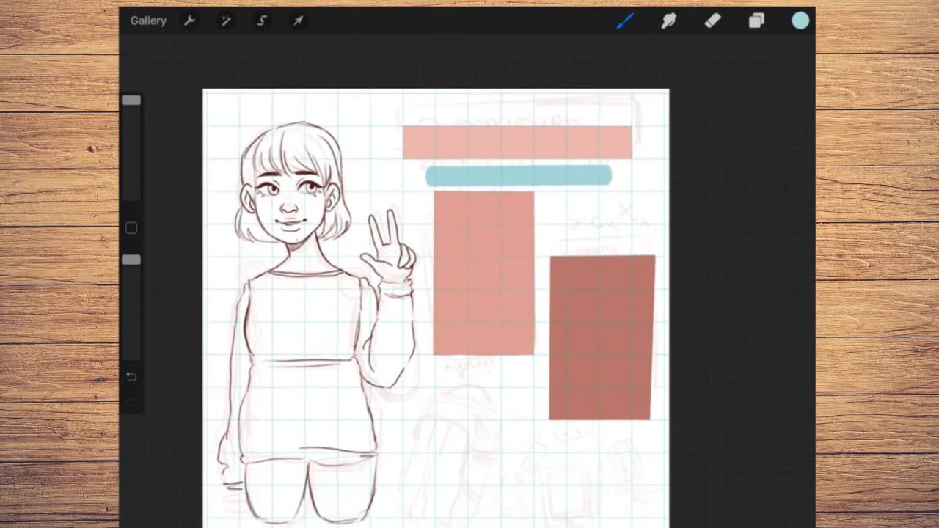
click(624, 20)
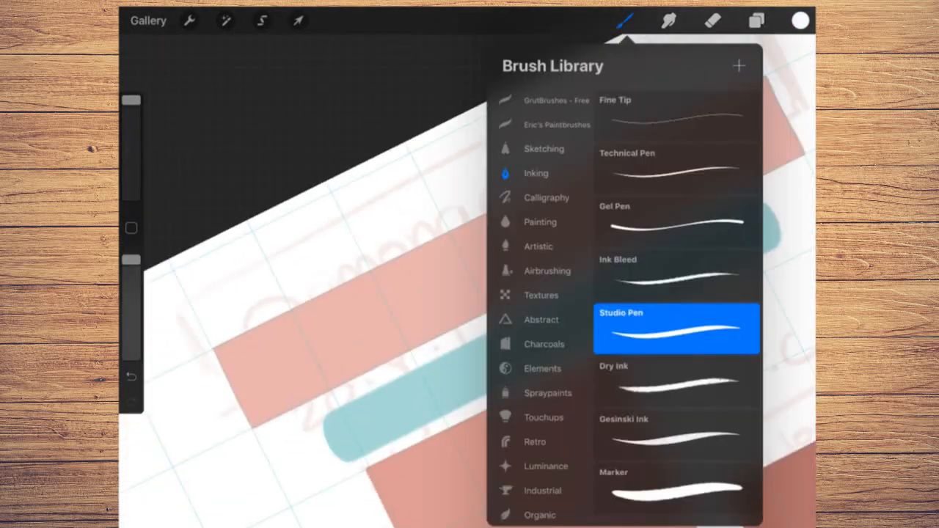
click(625, 21)
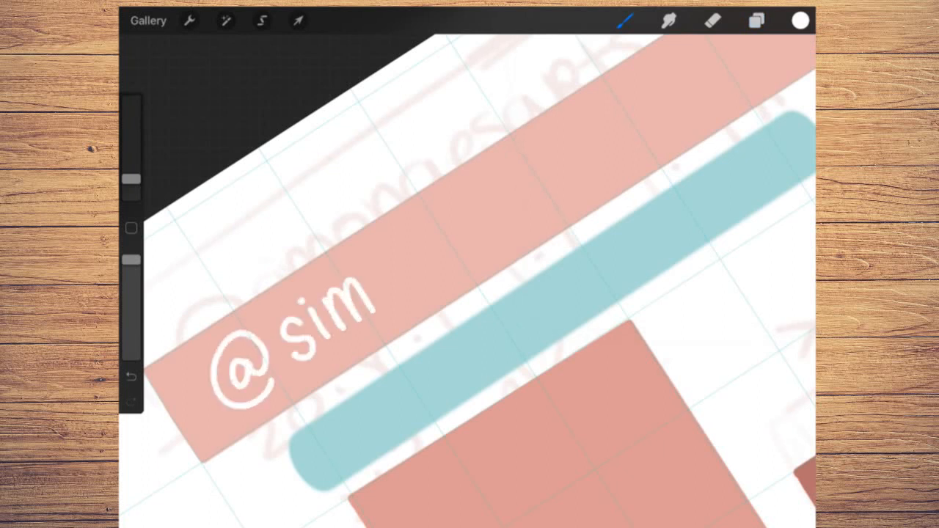
drag(367, 294, 433, 264)
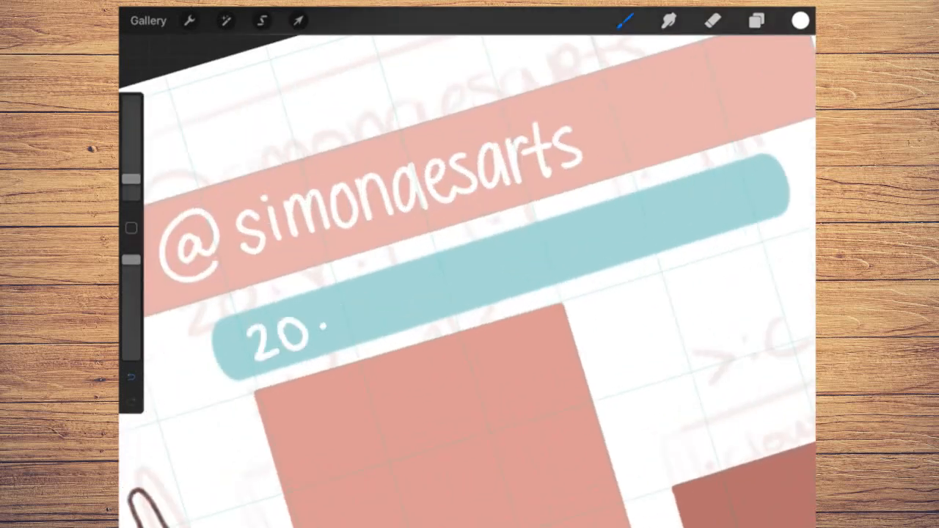
drag(323, 323, 477, 294)
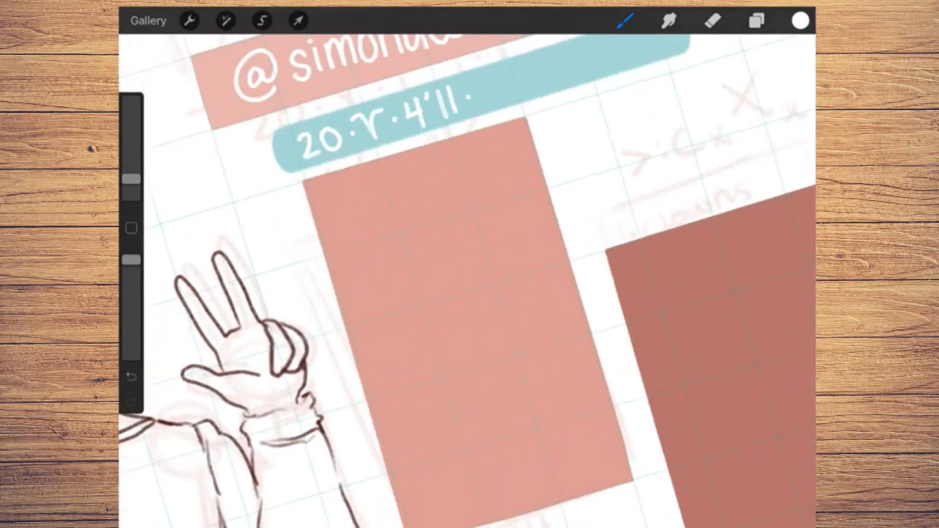
click(130, 376)
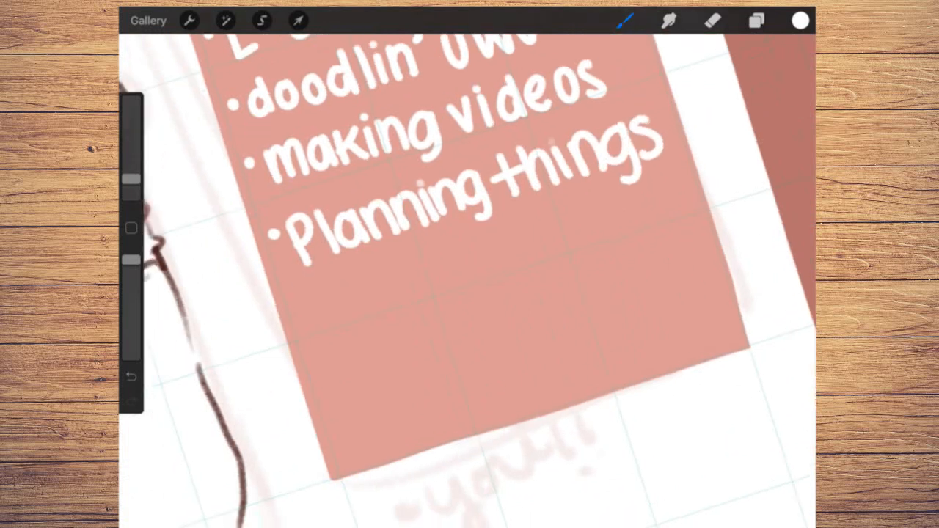
Letter another white handwritten bullet entry on the pink info panel.
drag(293, 308, 462, 279)
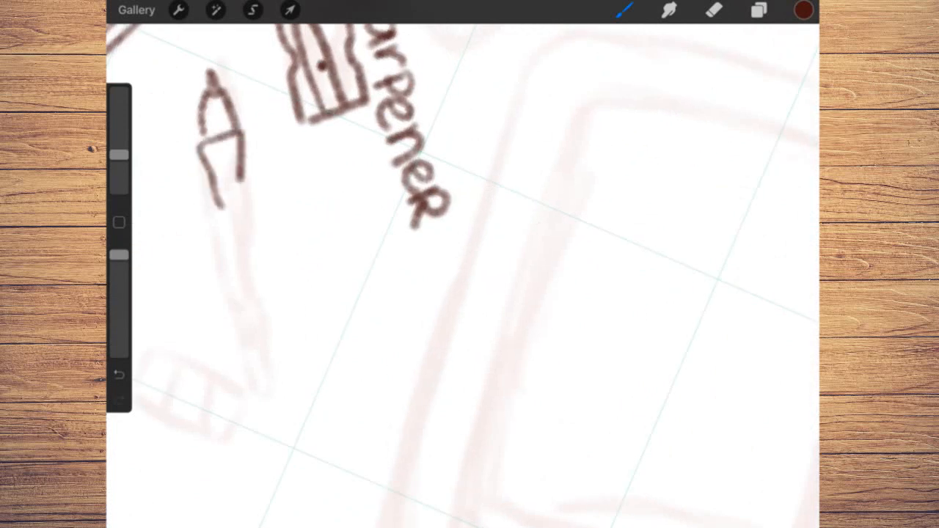
Ink the sharpener doodle with its label in dark brown and begin the neighbouring doodle.
drag(220, 147, 242, 308)
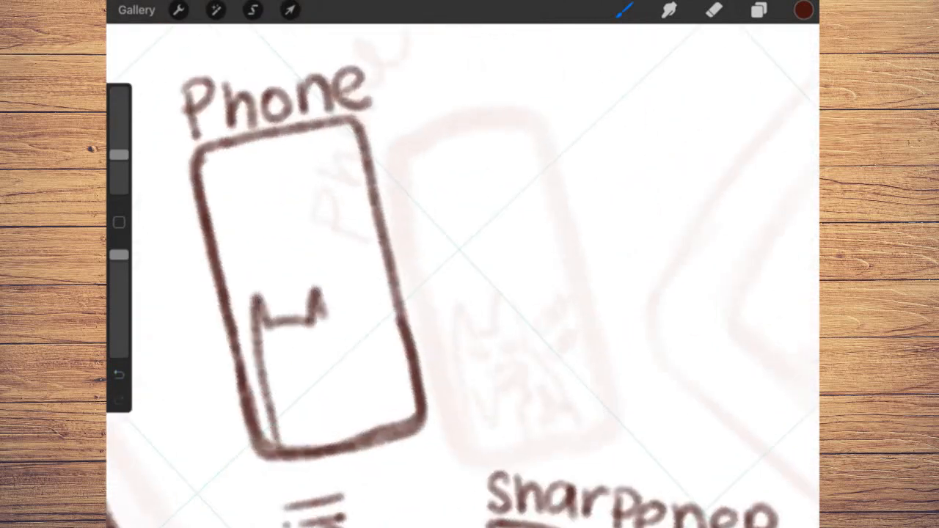
drag(293, 316, 352, 411)
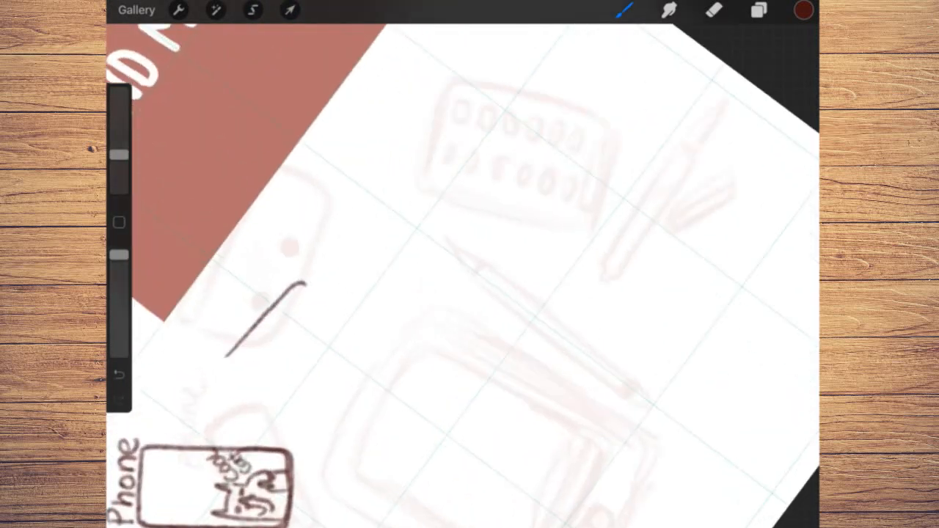
Ink the remaining art-supply doodles in brown and adjust the layer options in the Layers panel.
drag(301, 286, 261, 394)
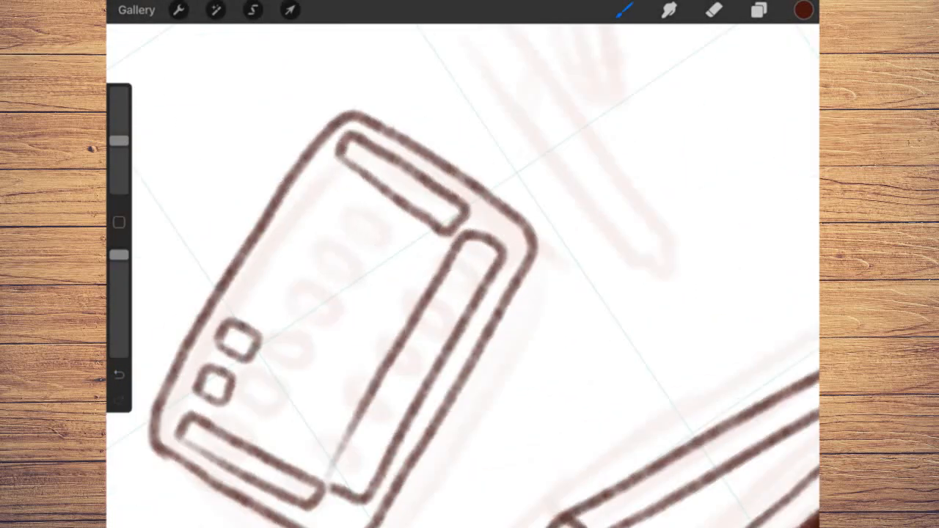
click(253, 10)
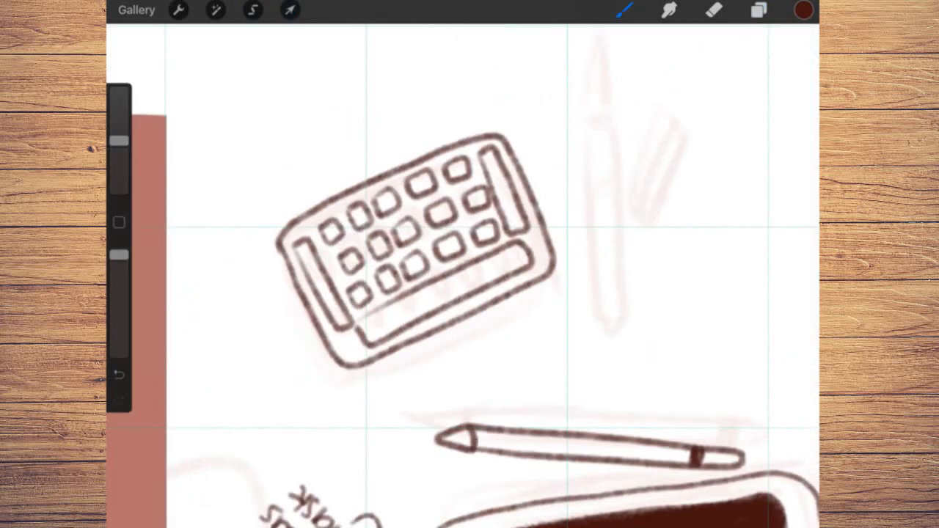
click(759, 10)
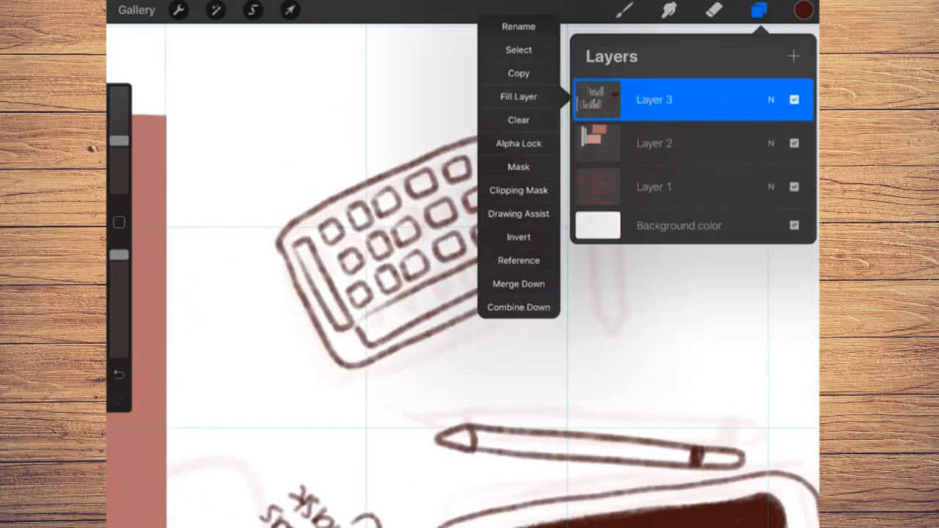
click(653, 144)
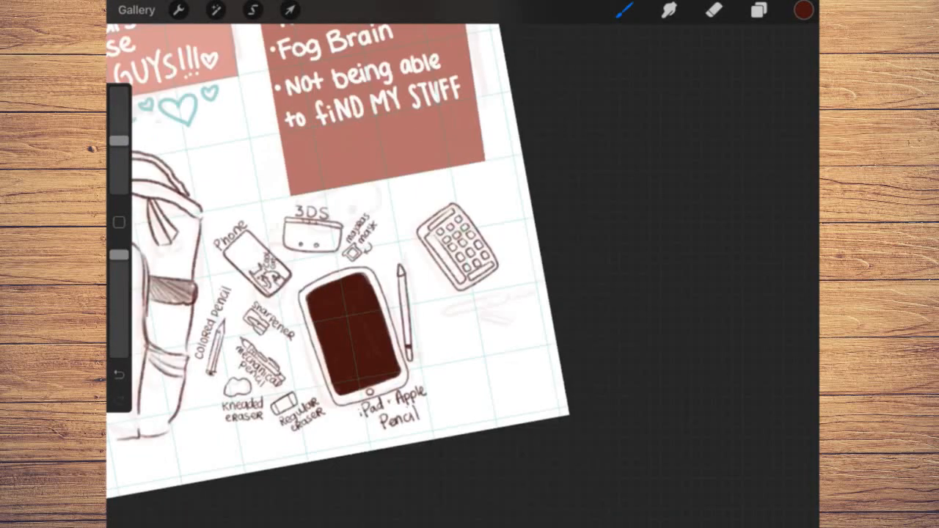
click(625, 10)
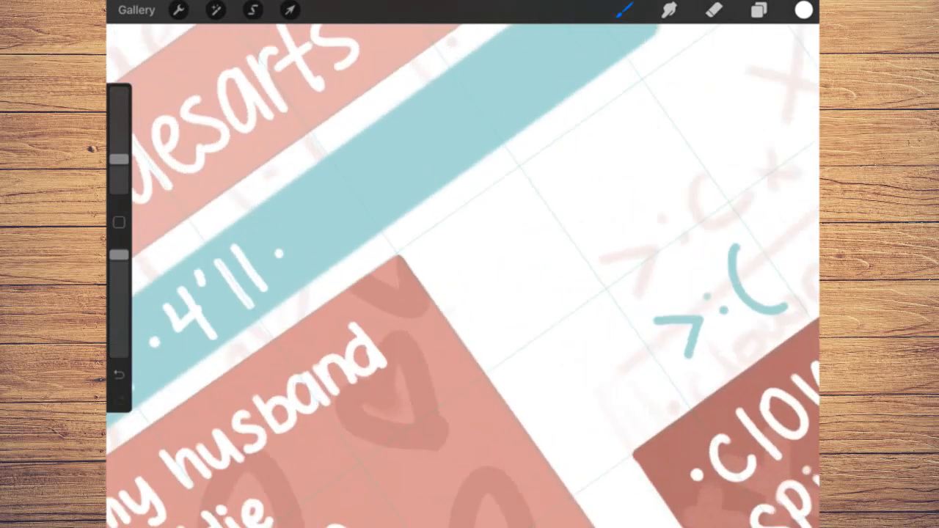
Pick white and dot rows of stars into the small American flag's blue canton.
click(803, 9)
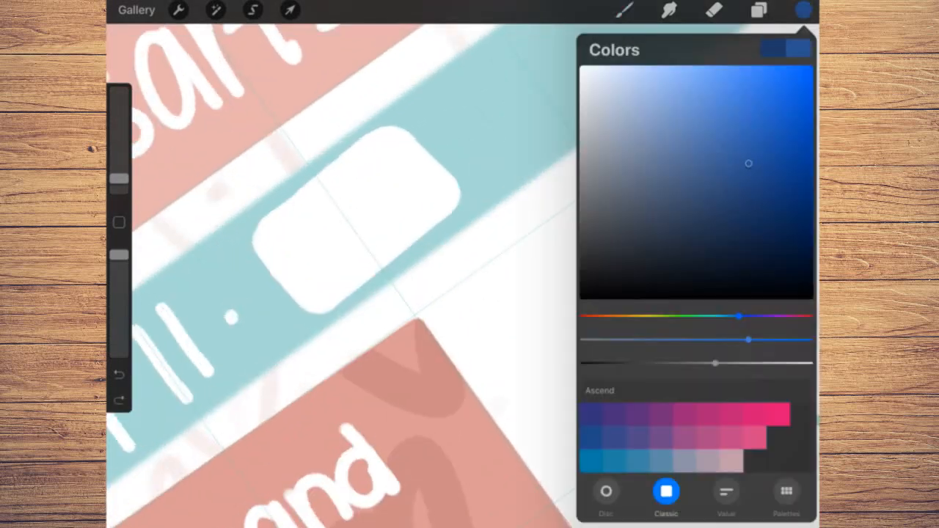
click(287, 243)
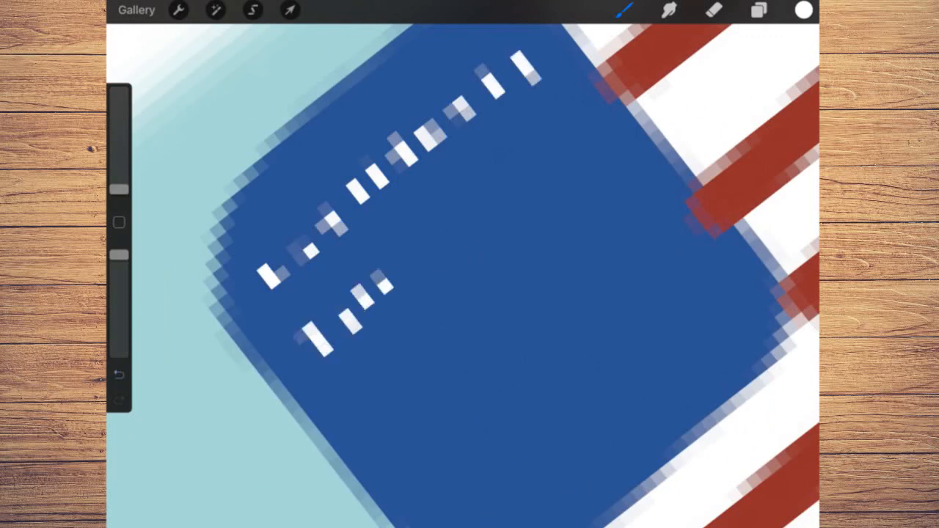
click(252, 10)
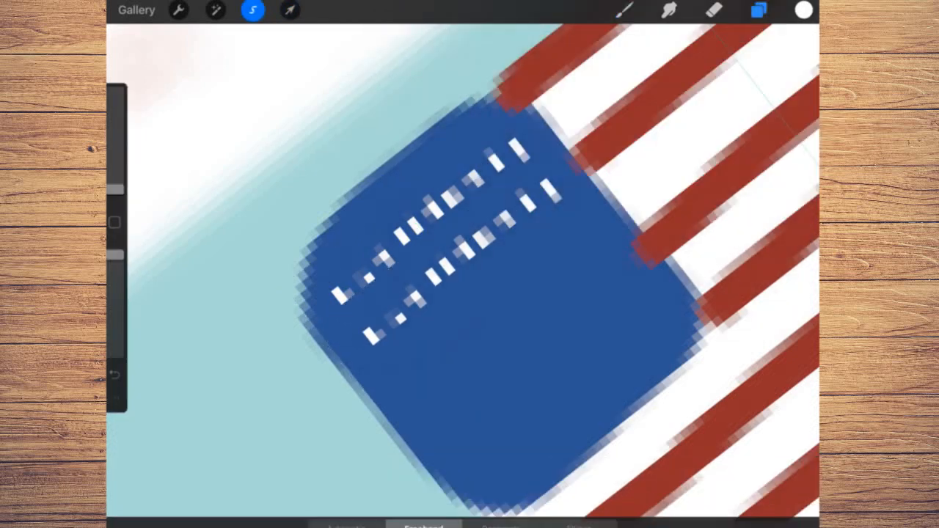
click(289, 10)
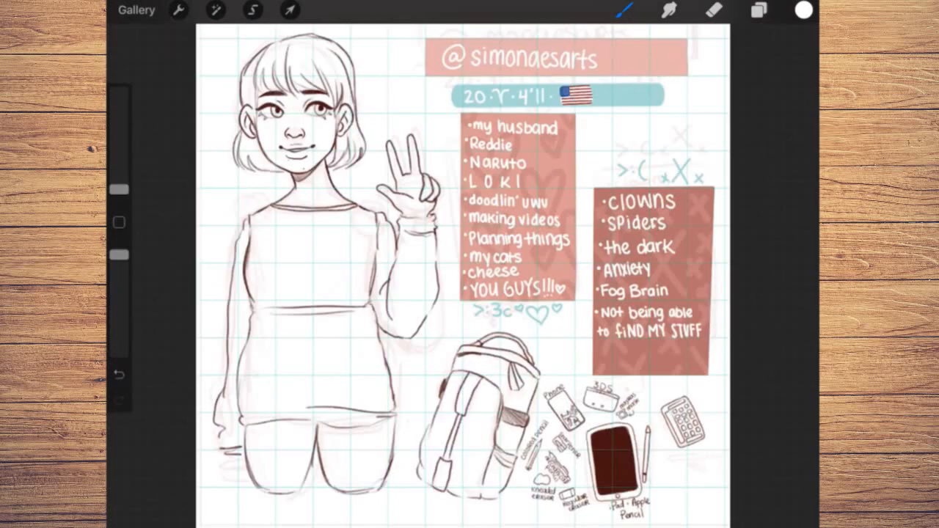
Paint the pink stripe of a new flag and merge the flags layer down into Layer 2.
click(803, 10)
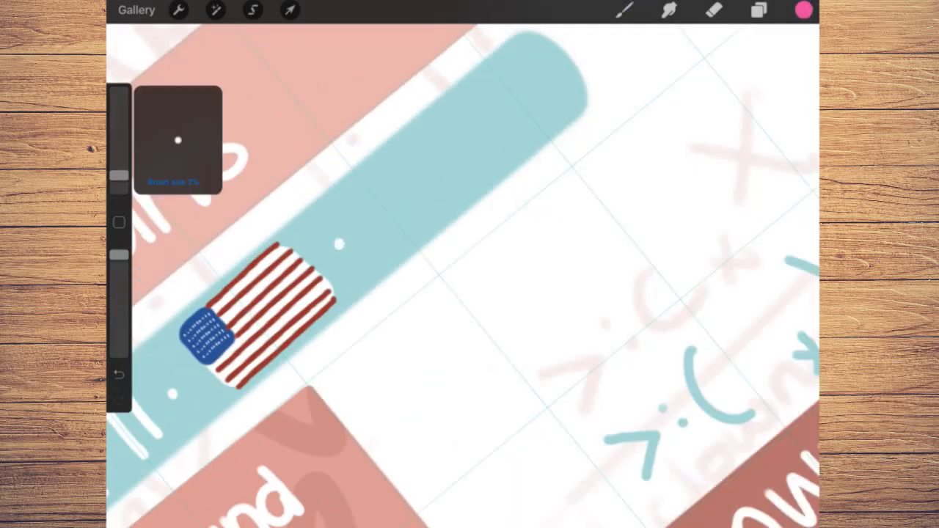
drag(359, 191, 462, 110)
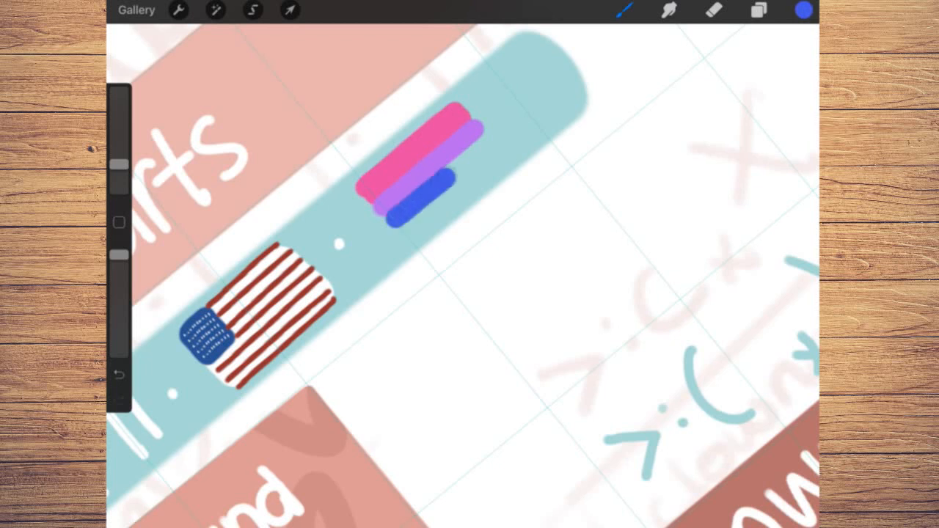
click(713, 10)
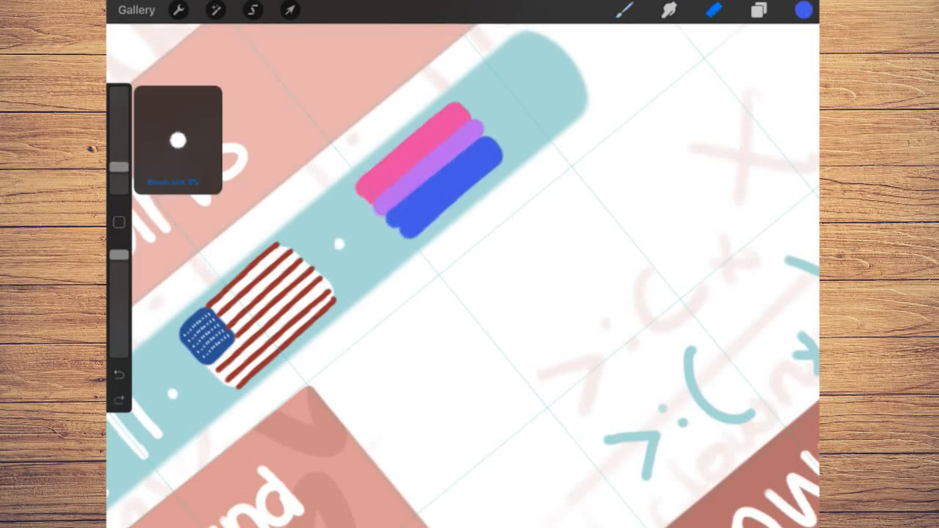
click(760, 10)
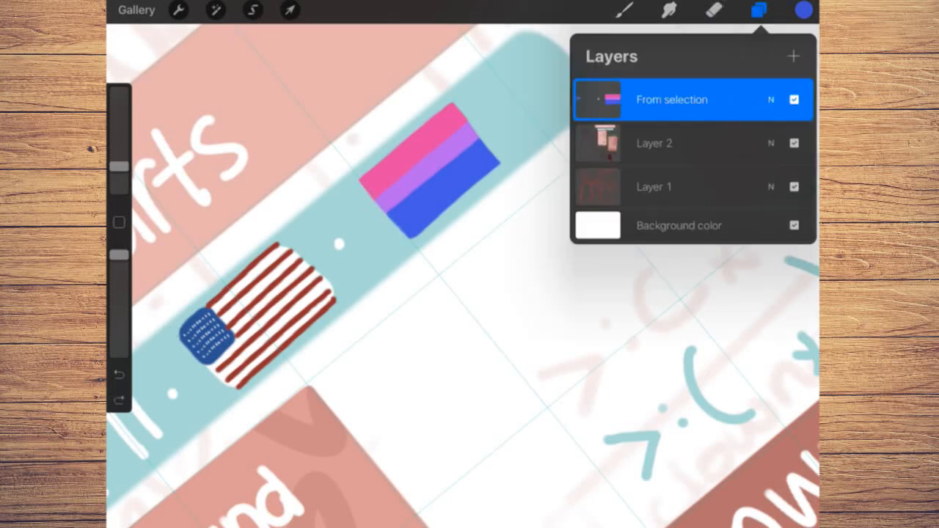
click(759, 10)
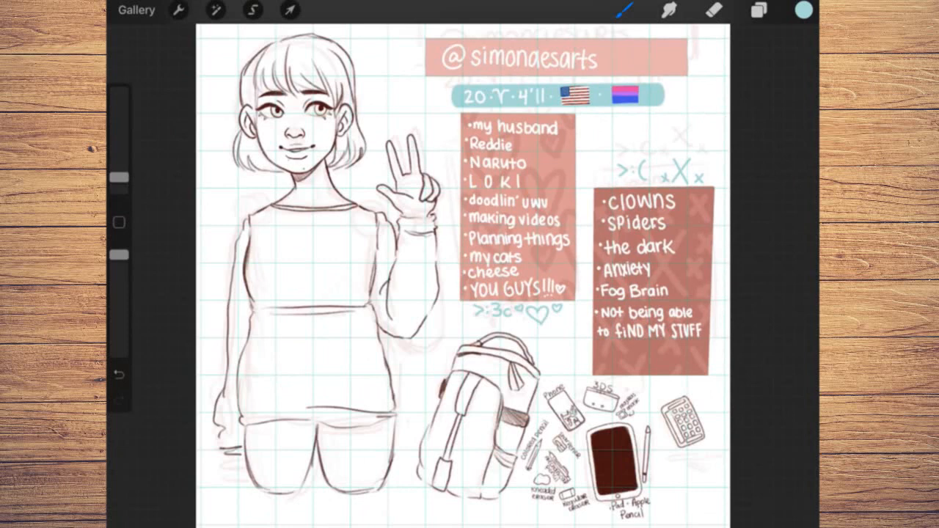
Hide the grid on Layer 1 and set up Layer 3 for flat base colours under the line art.
click(252, 10)
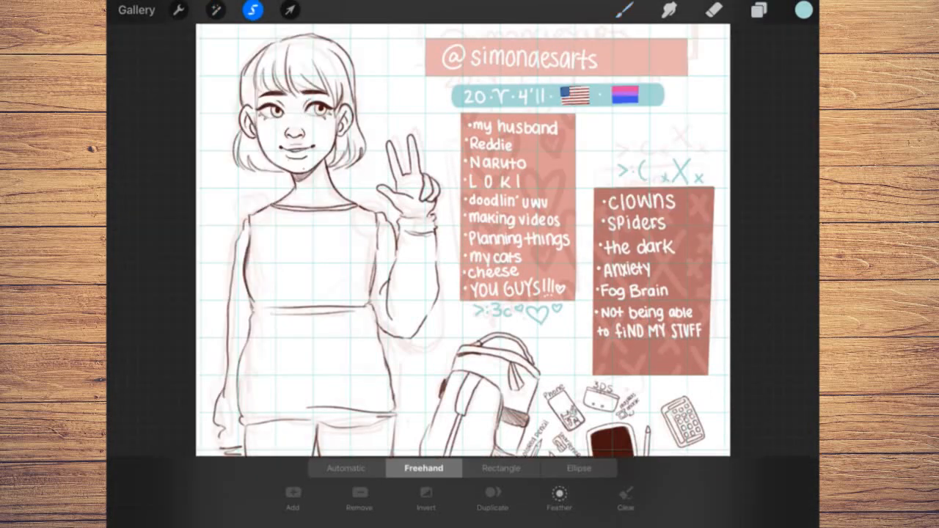
click(757, 11)
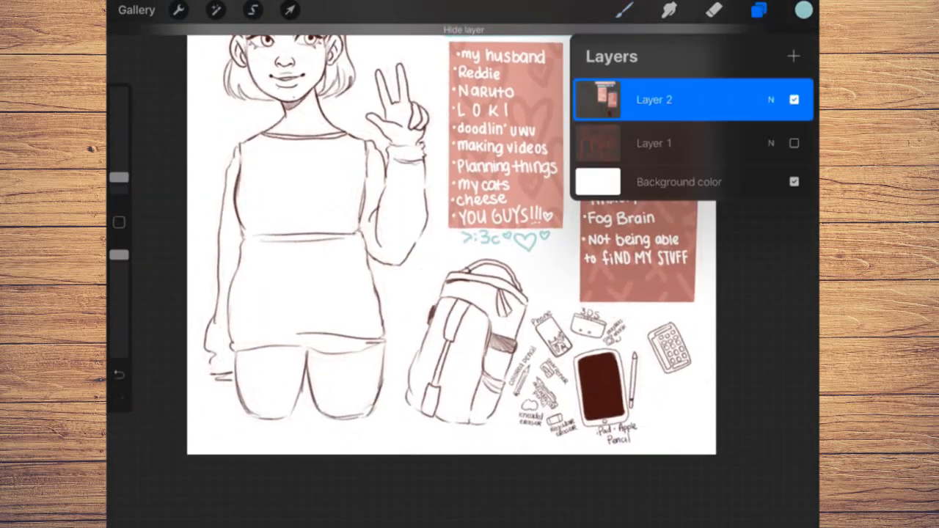
click(804, 10)
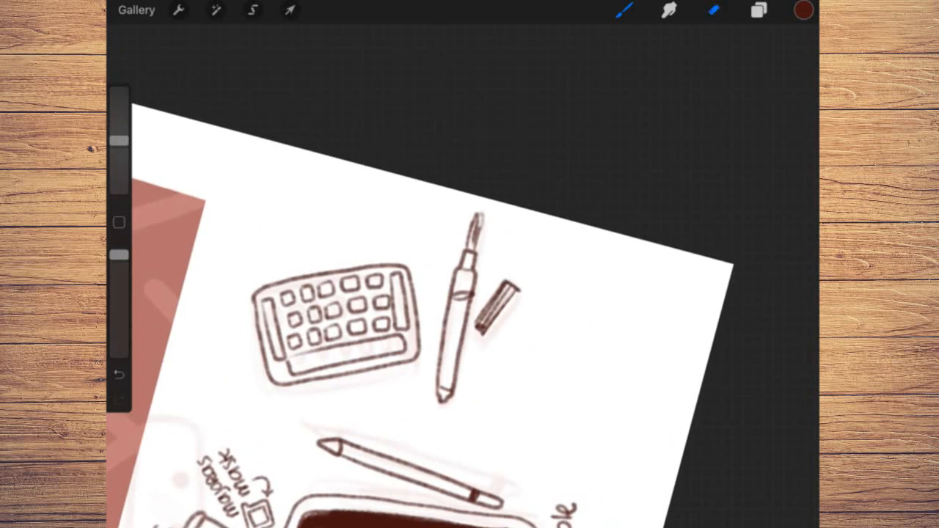
Select Layer 3 and choose a dark brown for the portrait's hair.
click(759, 11)
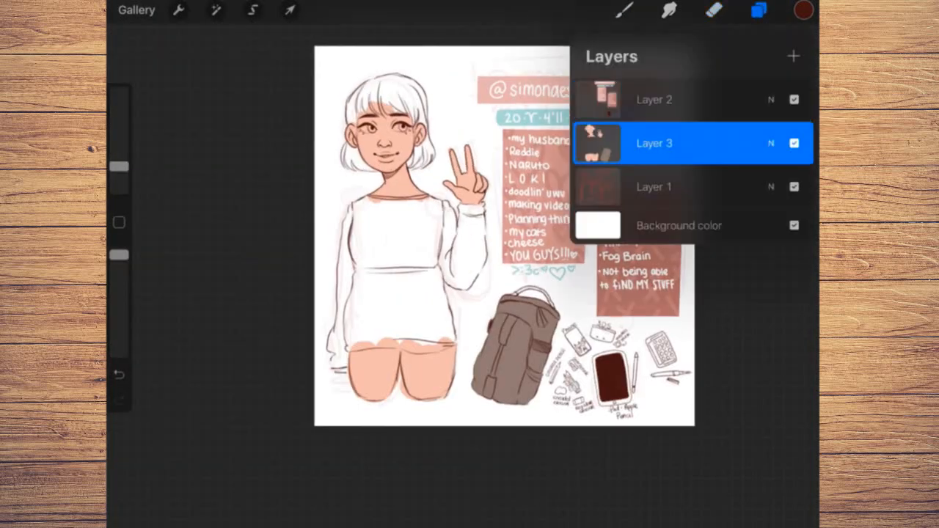
click(625, 10)
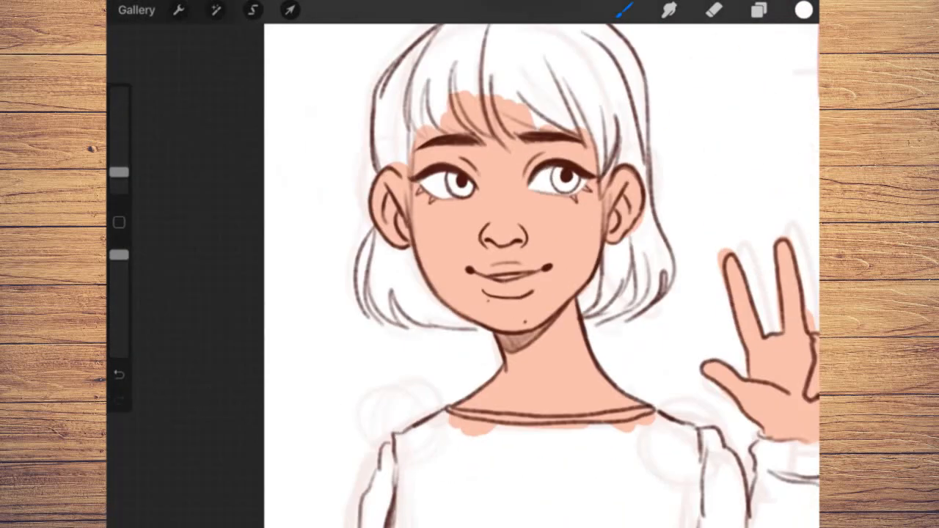
click(804, 10)
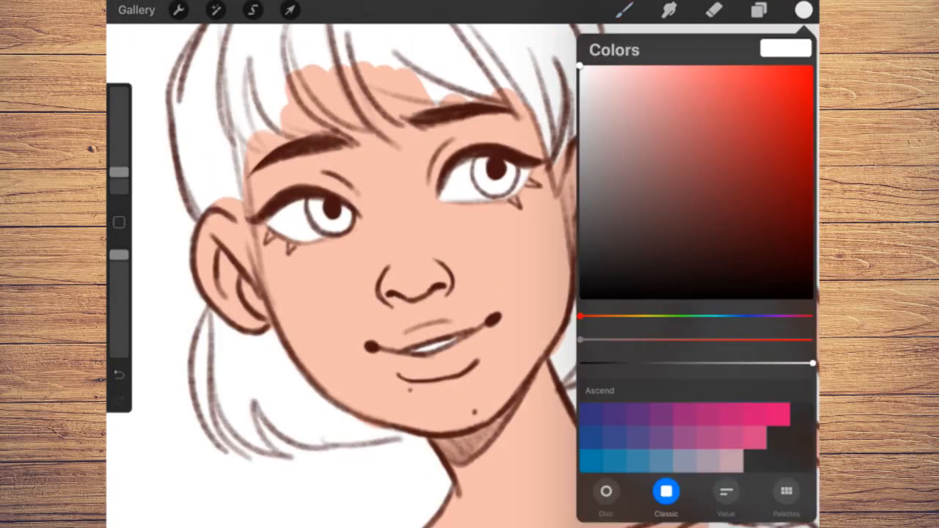
click(803, 9)
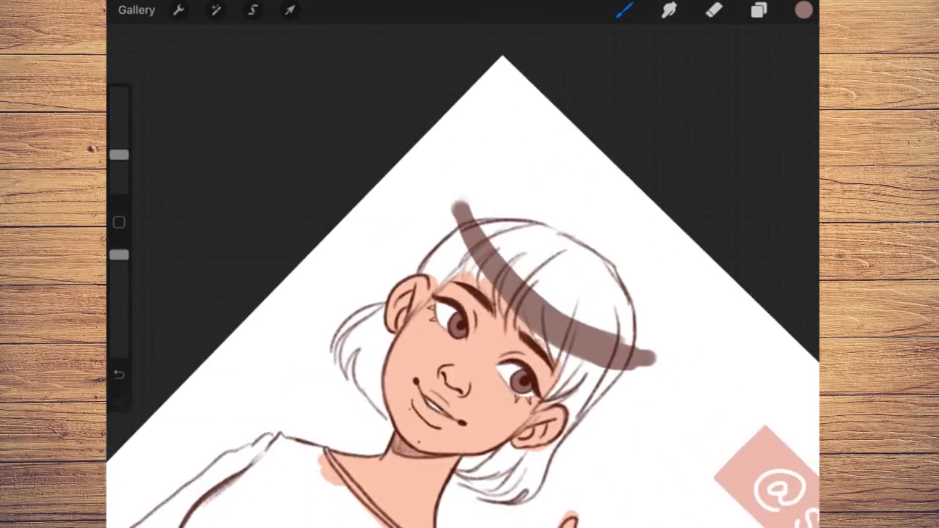
Fill the bob haircut and bangs with dark brown, erasing stray colour at the edges.
click(759, 11)
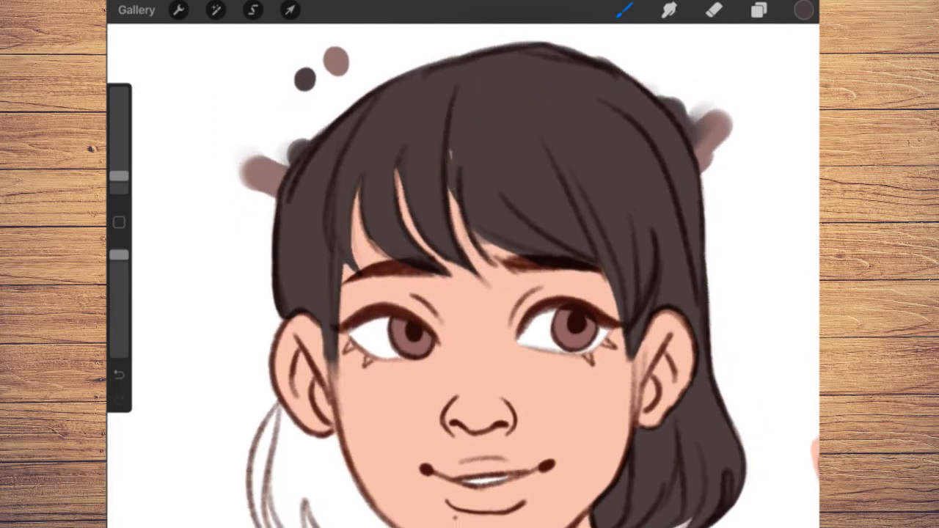
click(801, 10)
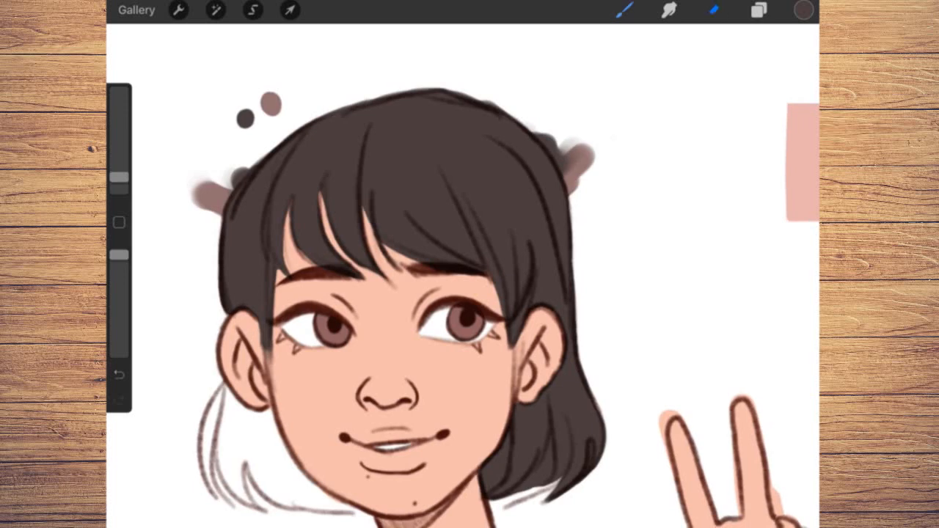
click(713, 11)
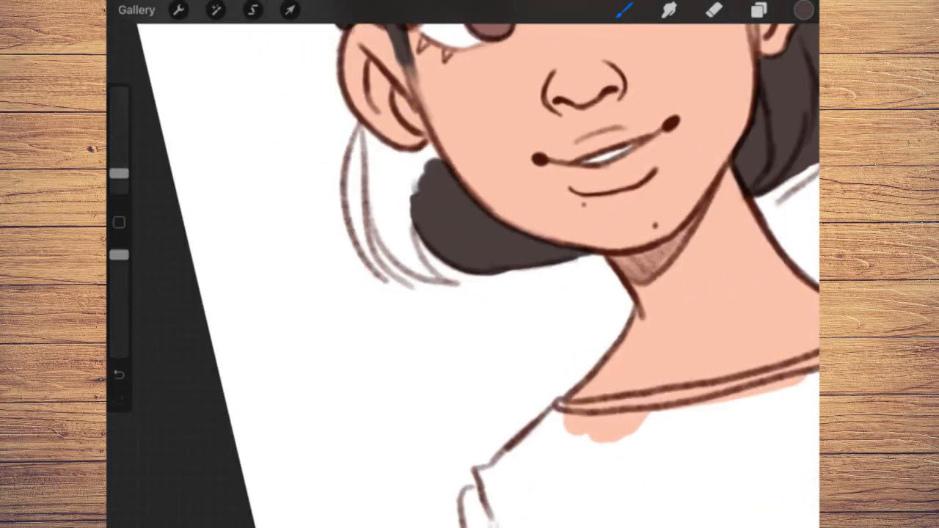
Paint the lips mauve and pick a warm orange-brown for the sweater.
drag(360, 144, 384, 282)
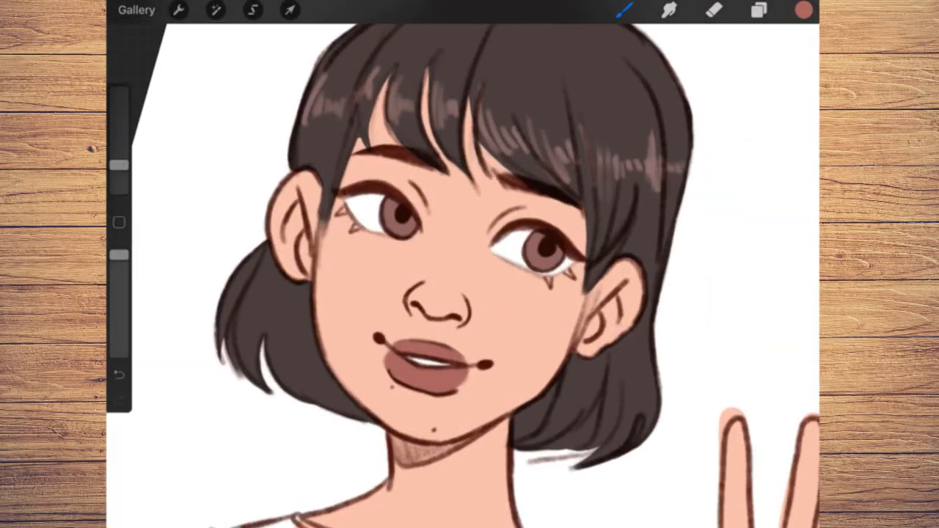
click(801, 9)
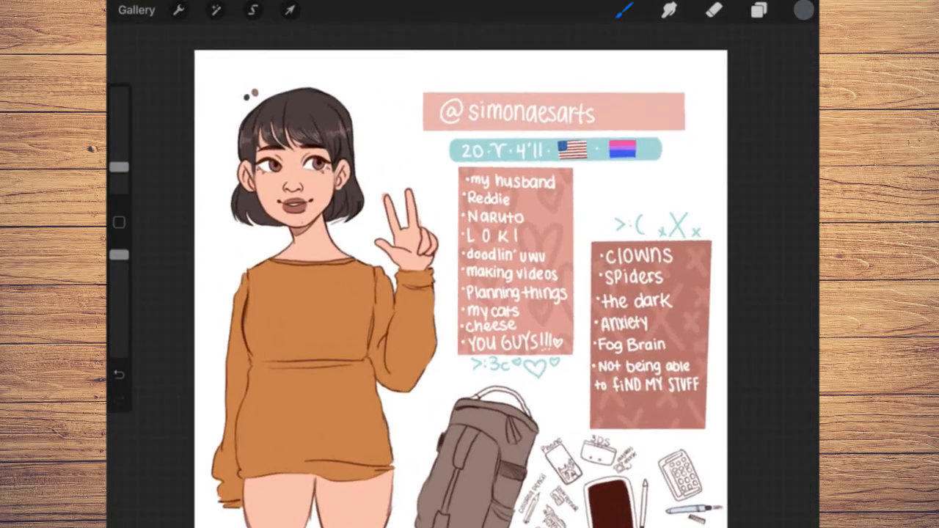
Paint the shorts black, then on Layer 4 copy white dots with Selection/Transform into a pattern on the sweater.
click(713, 11)
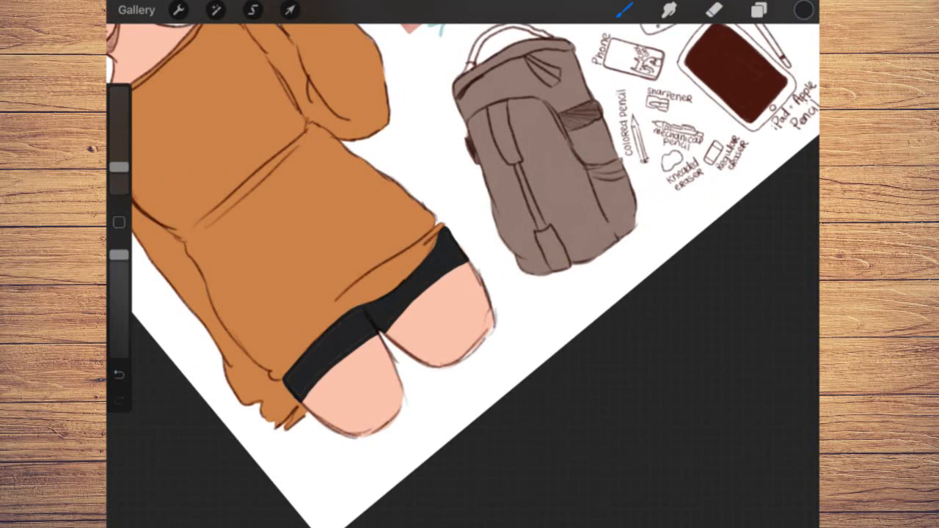
click(713, 11)
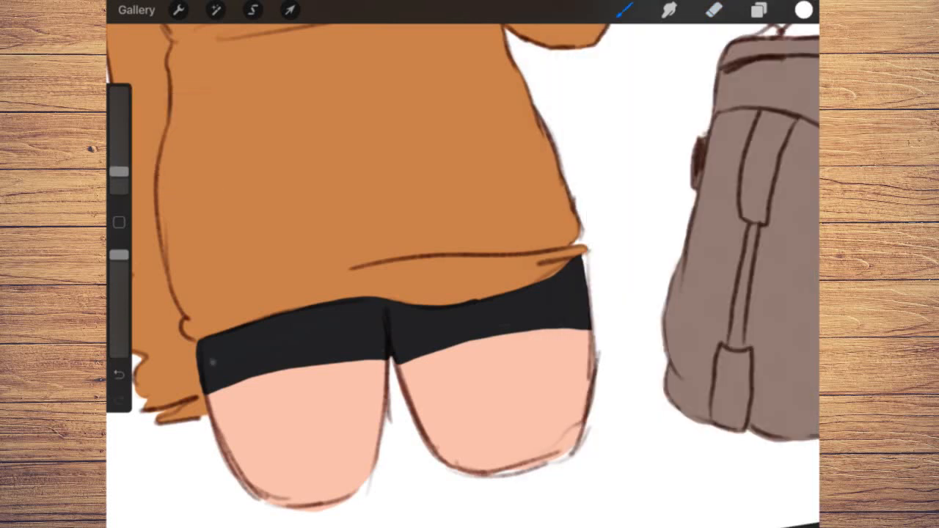
click(209, 374)
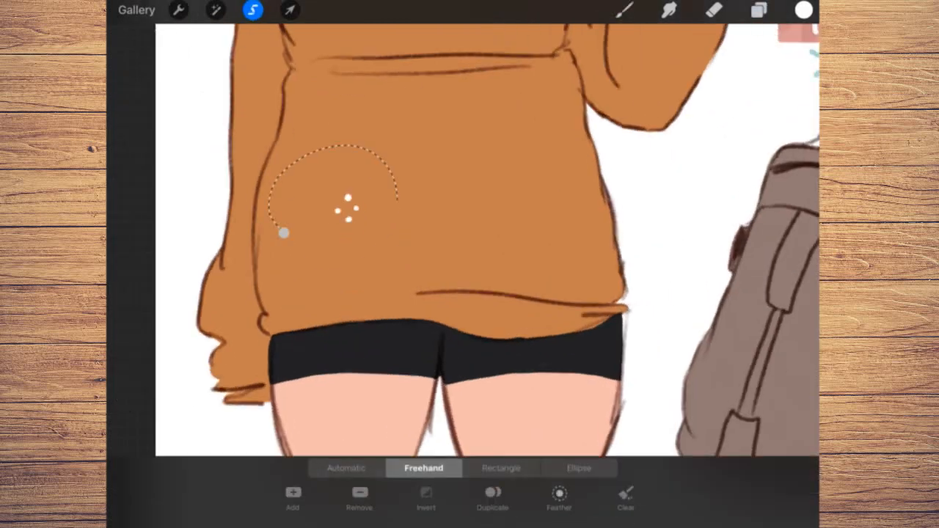
click(759, 10)
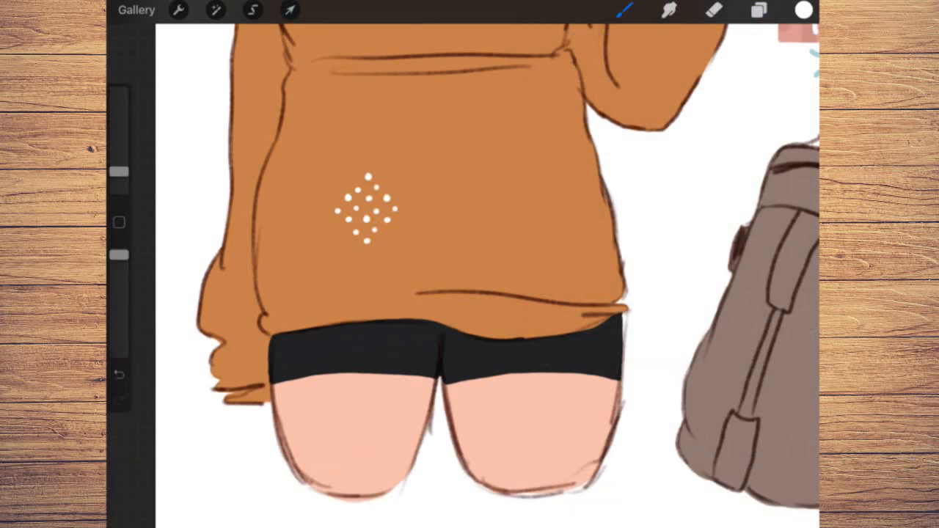
click(289, 11)
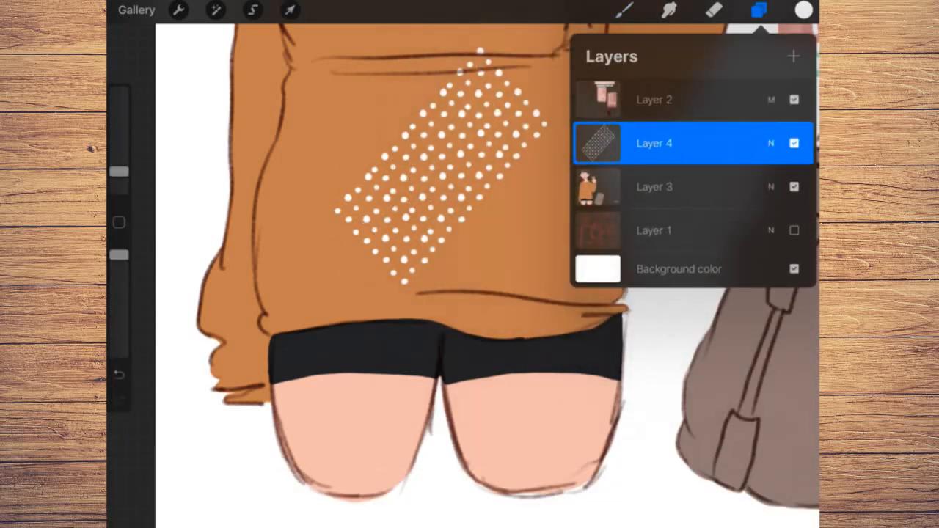
click(289, 9)
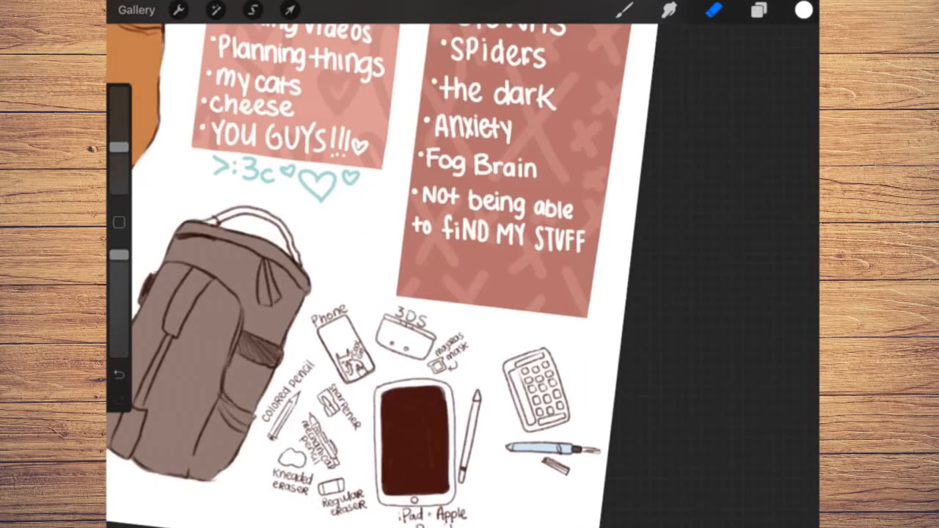
Paint the phone case black with green leaves and a white cat, then darken the 3DS top edge.
click(802, 11)
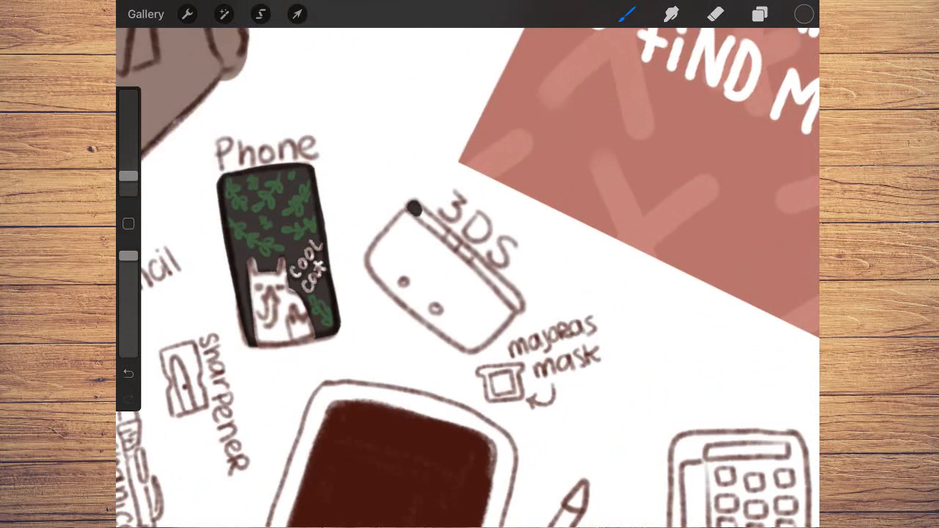
drag(414, 205, 521, 304)
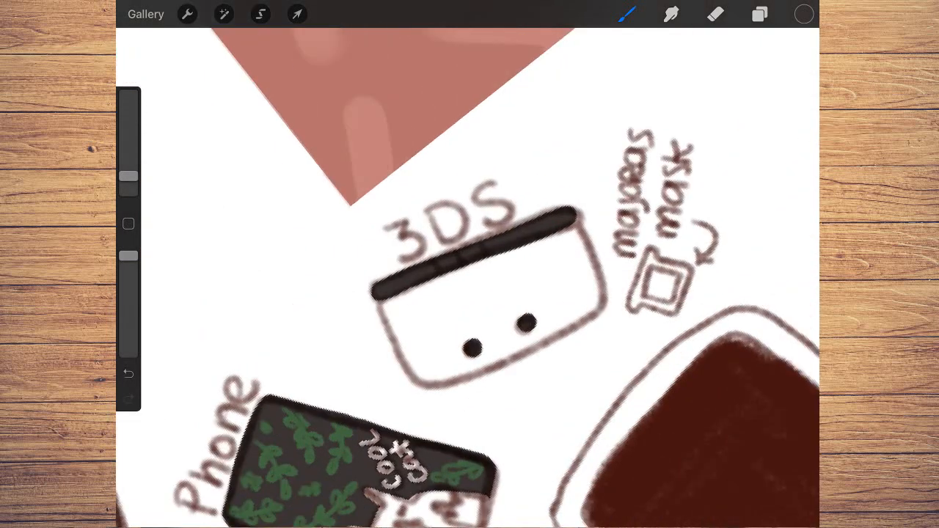
Pan the canvas to bring the keyboard doodle into view after finishing the 3DS dots.
drag(418, 296, 565, 267)
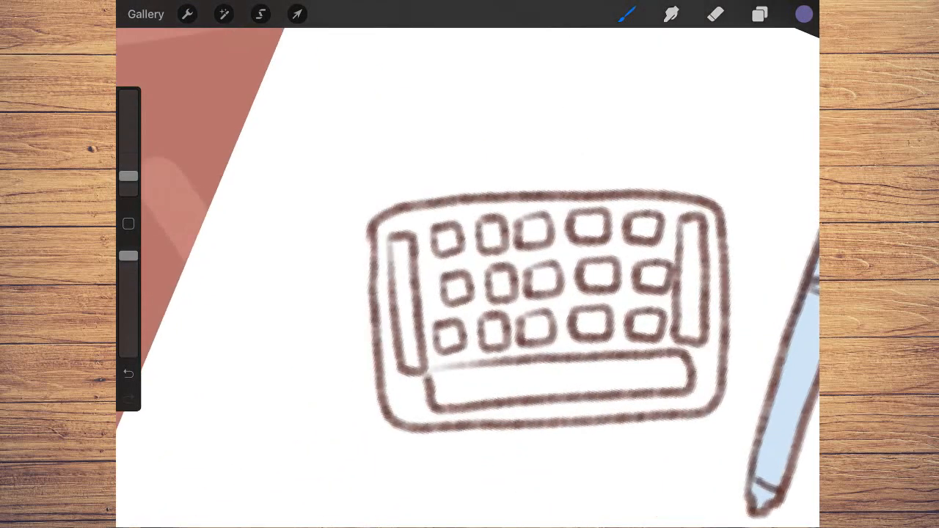
Paint the palette's top pans in yellow, bright yellow, golden orange and orange.
click(804, 13)
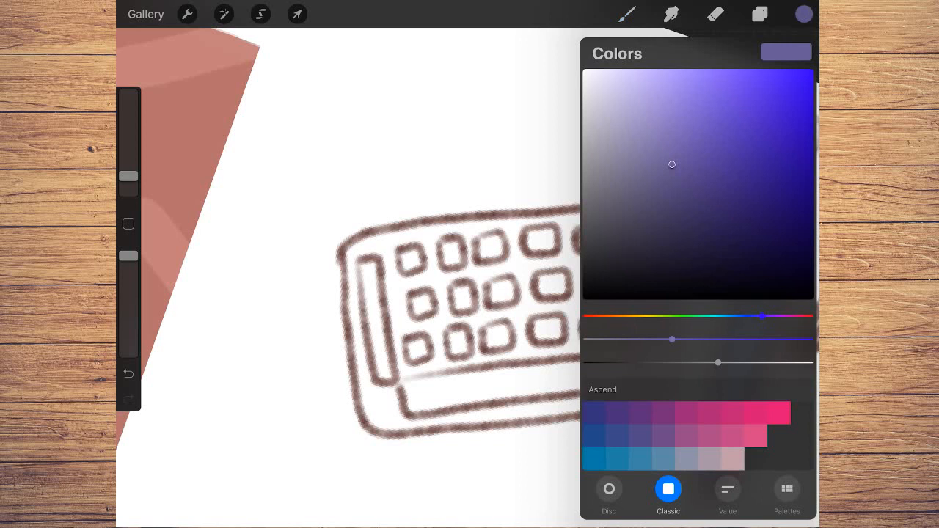
drag(763, 317, 637, 317)
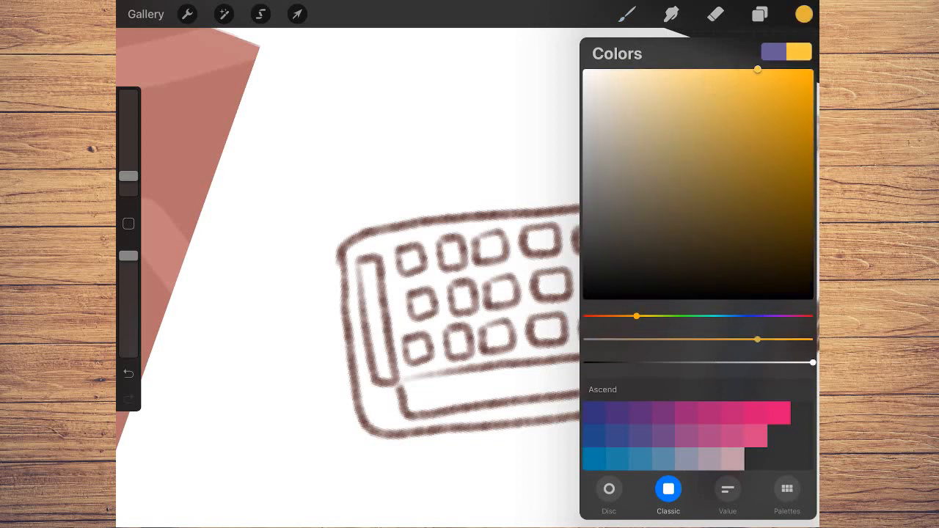
drag(637, 315, 655, 315)
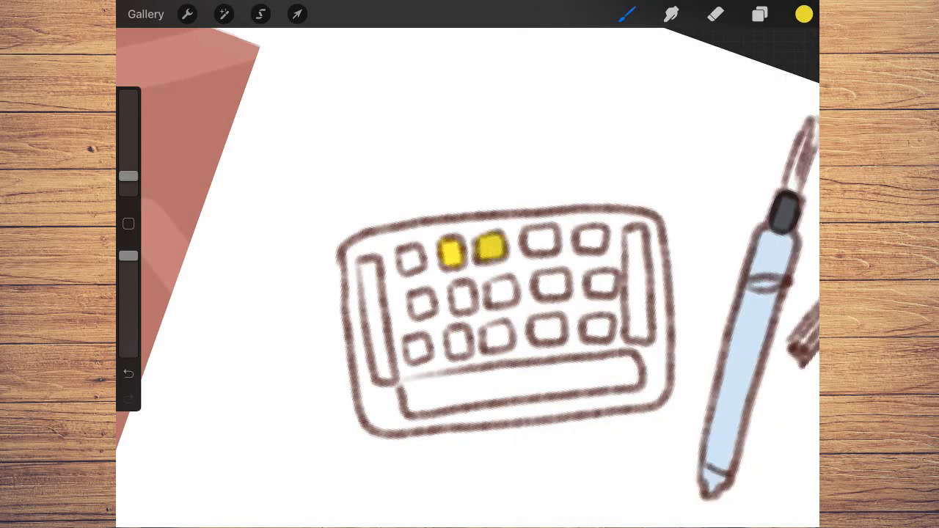
click(804, 15)
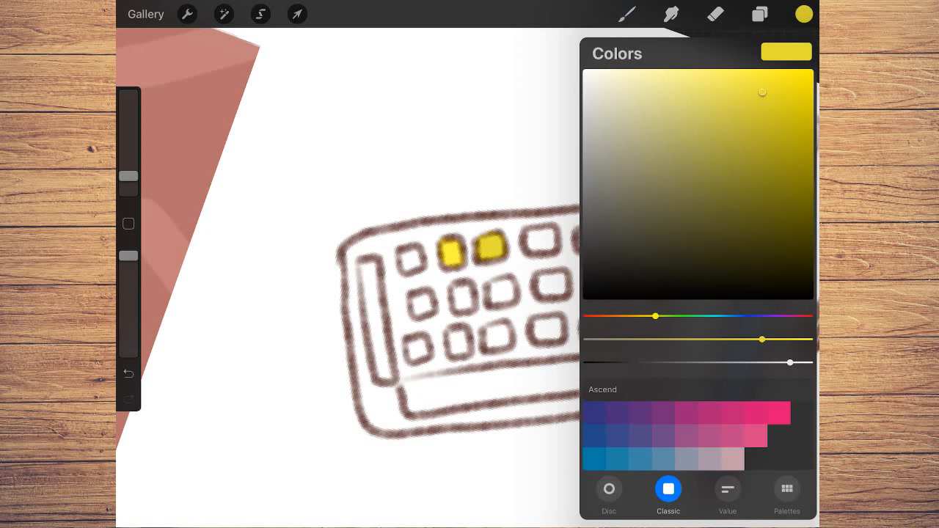
drag(654, 317, 615, 317)
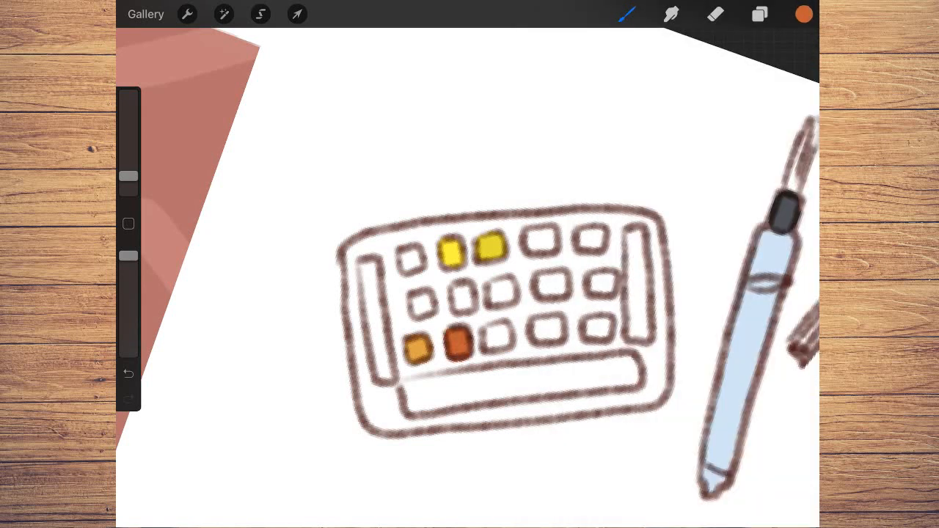
click(804, 15)
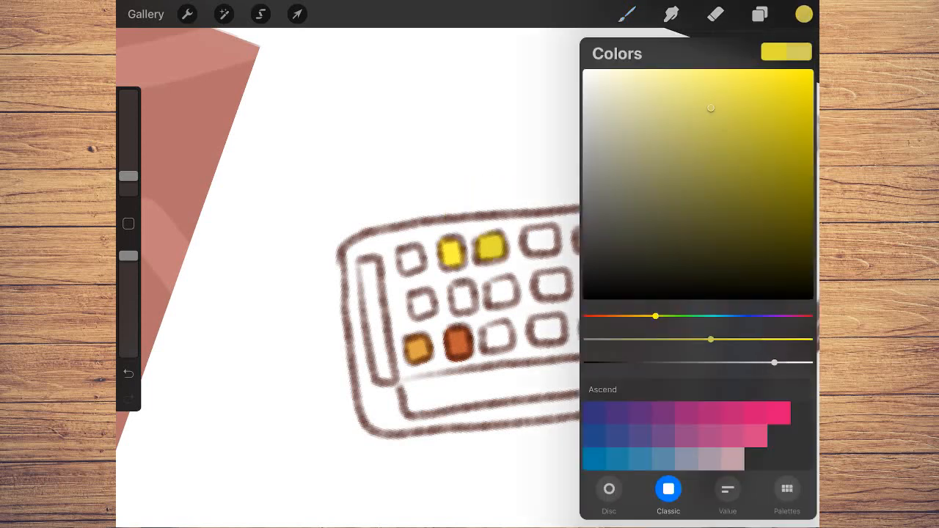
drag(655, 317, 628, 317)
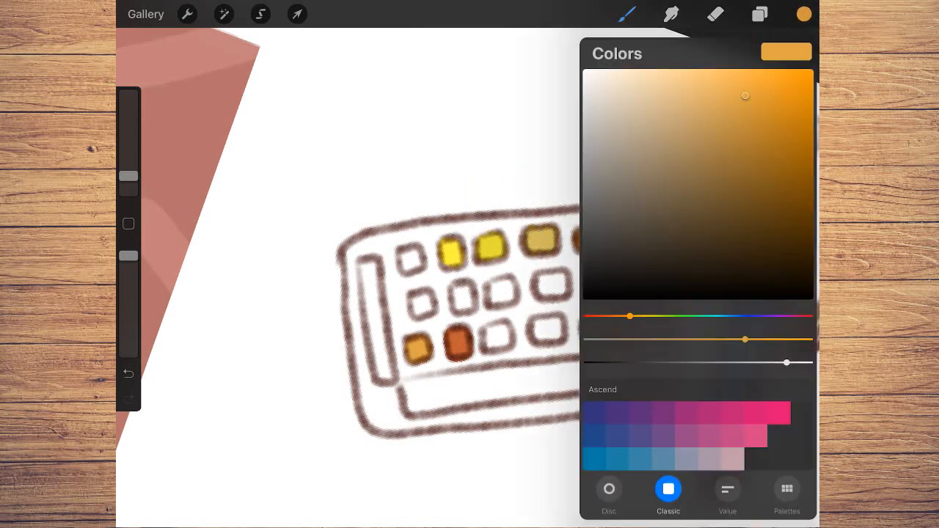
click(804, 15)
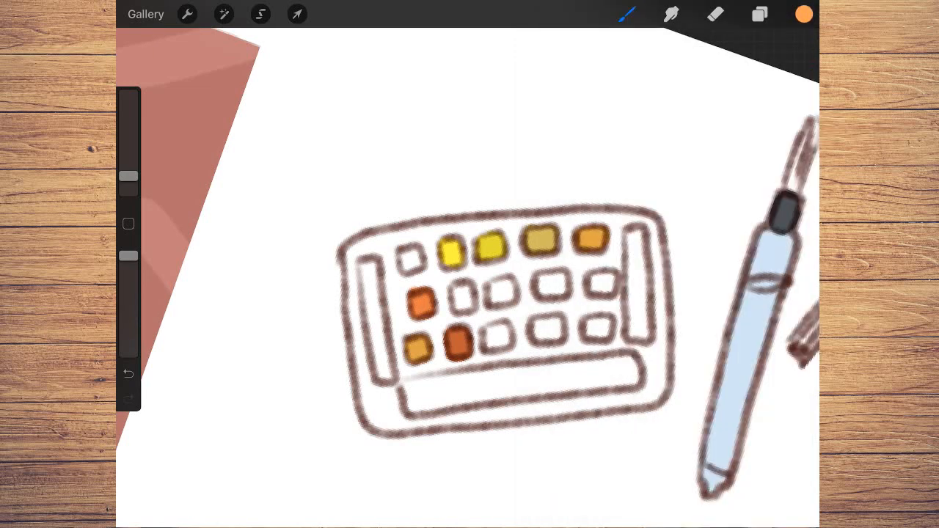
Fill the remaining pans brown, black, blue, purple, red and crimson, then colour the pencil orange-red.
click(499, 338)
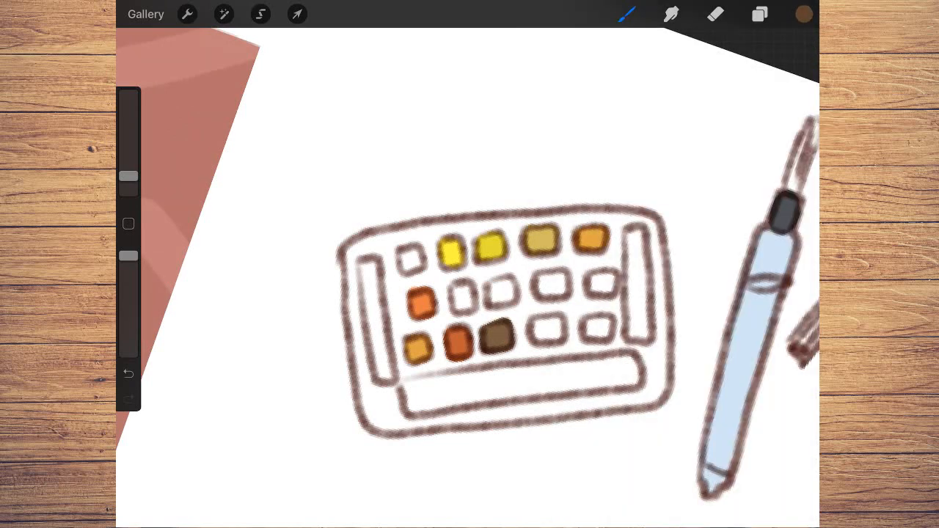
click(804, 14)
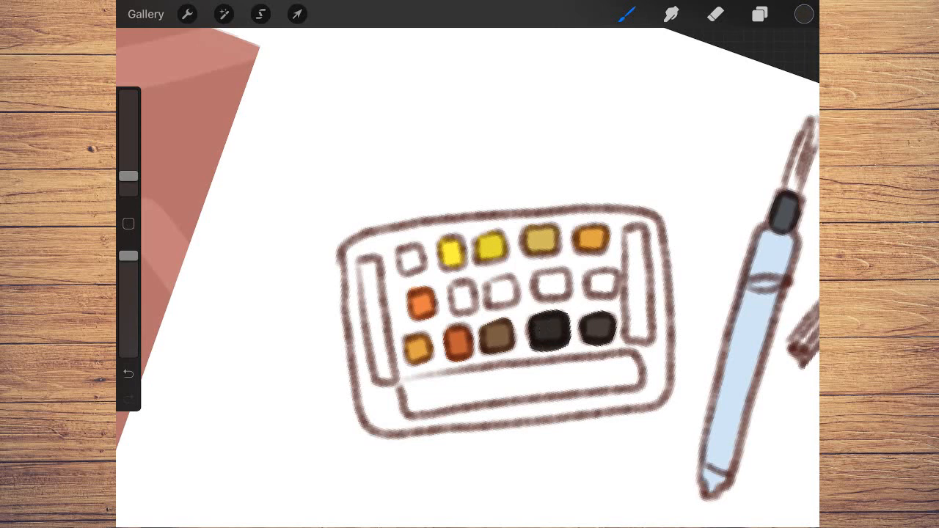
click(600, 282)
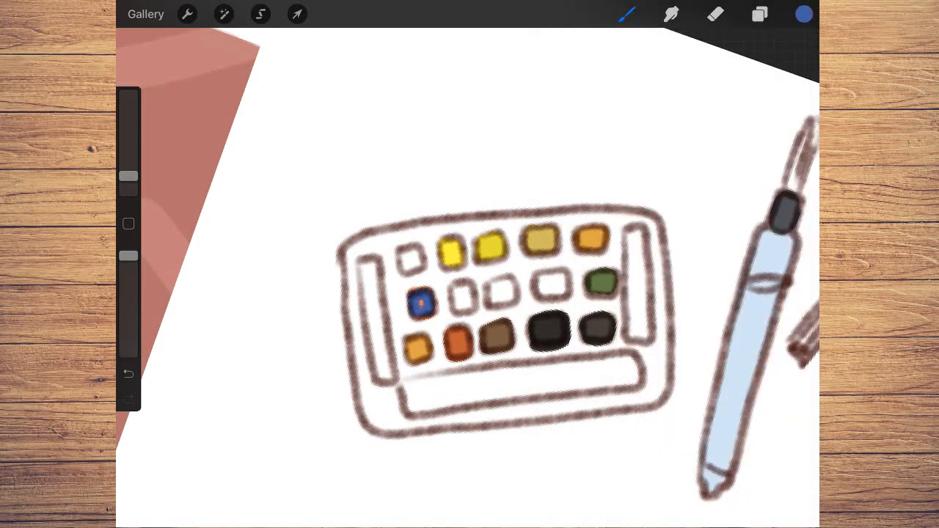
click(420, 303)
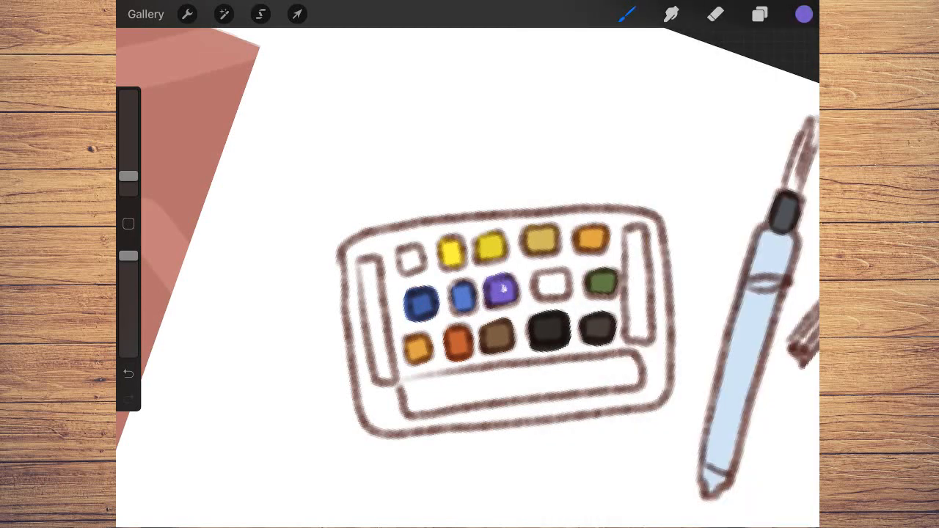
click(491, 242)
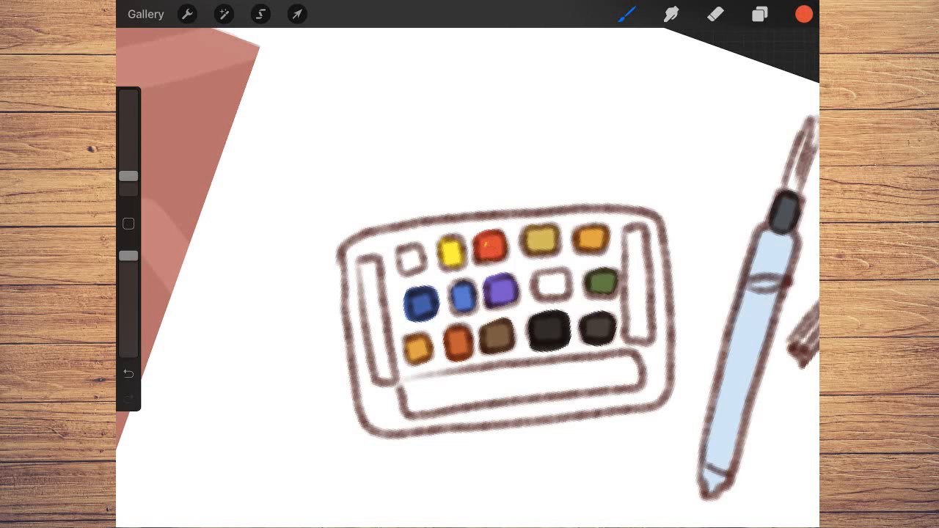
click(804, 14)
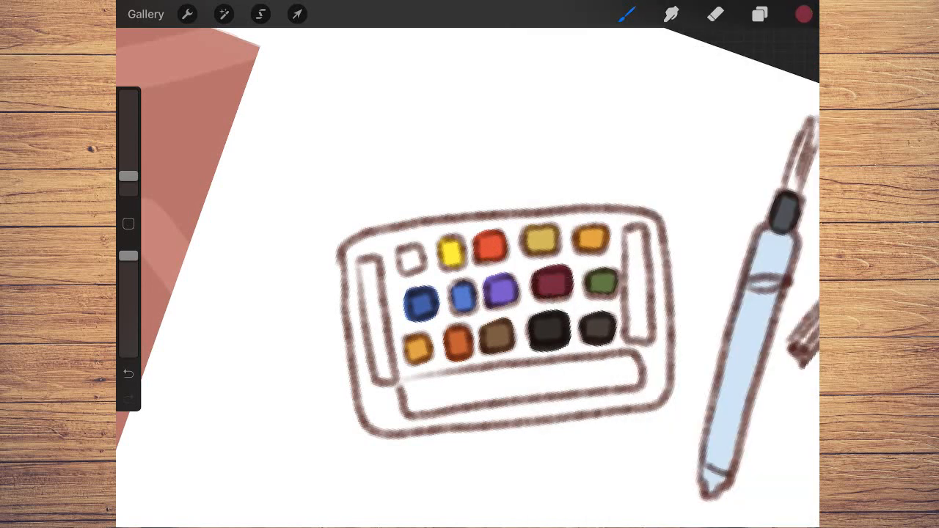
click(804, 15)
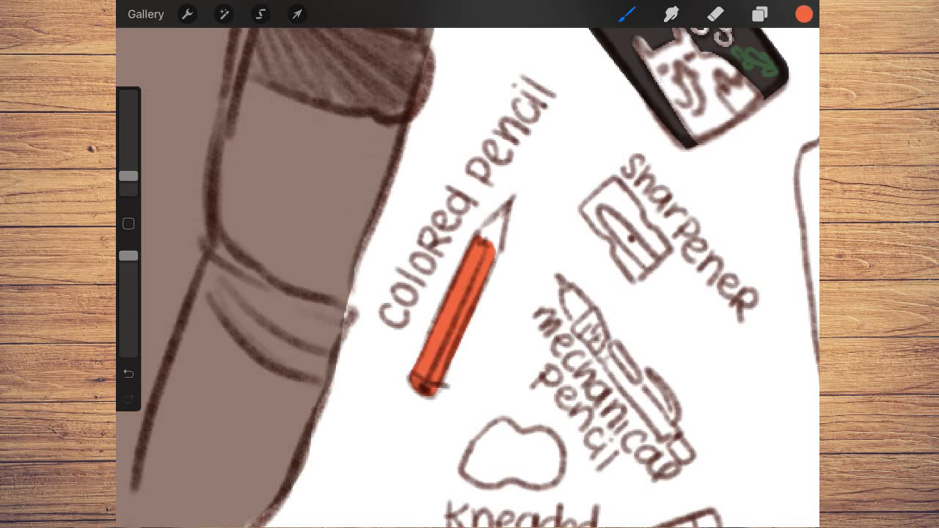
Brush pink accents onto the mechanical pencil, then pick a colour for the erasers and sharpener.
click(805, 15)
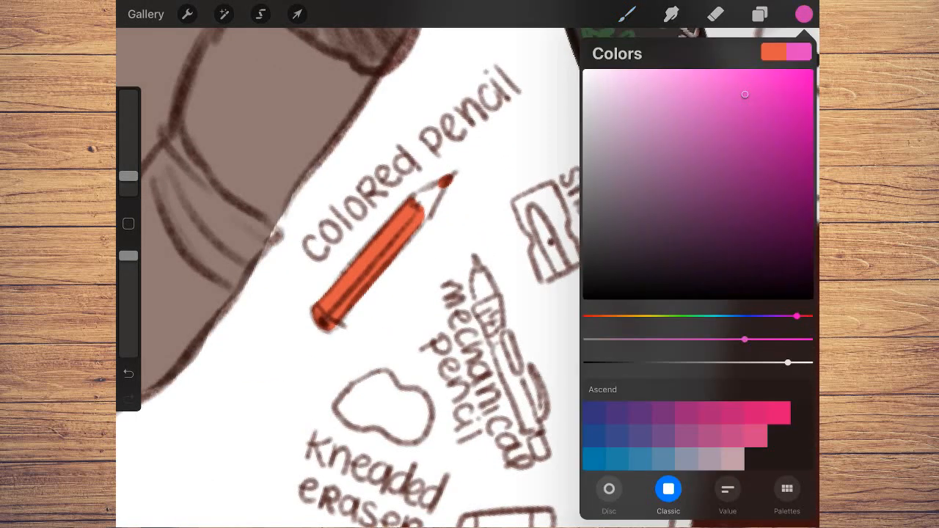
click(804, 14)
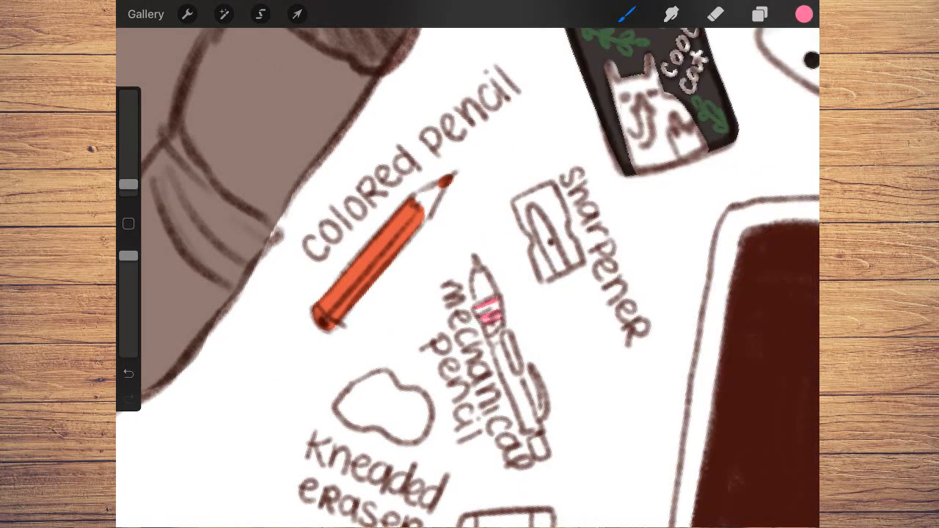
drag(484, 272, 536, 426)
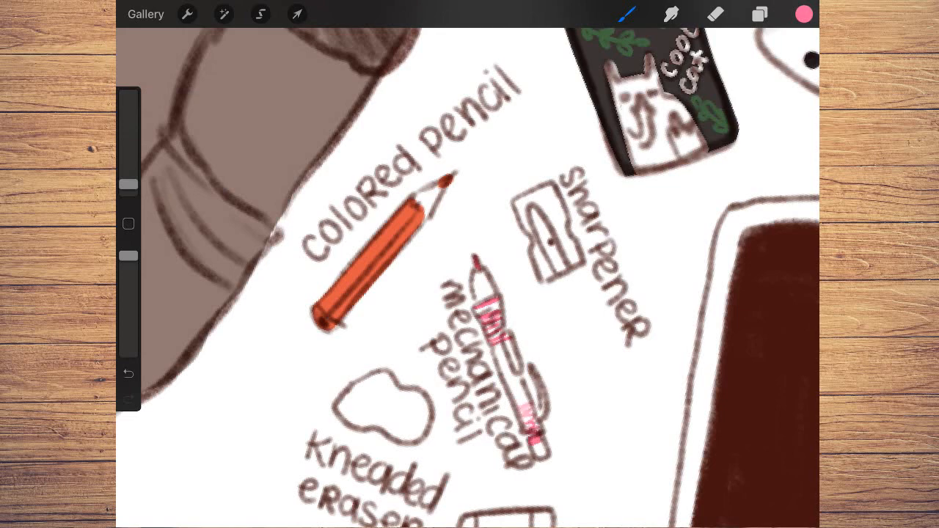
drag(502, 338, 529, 403)
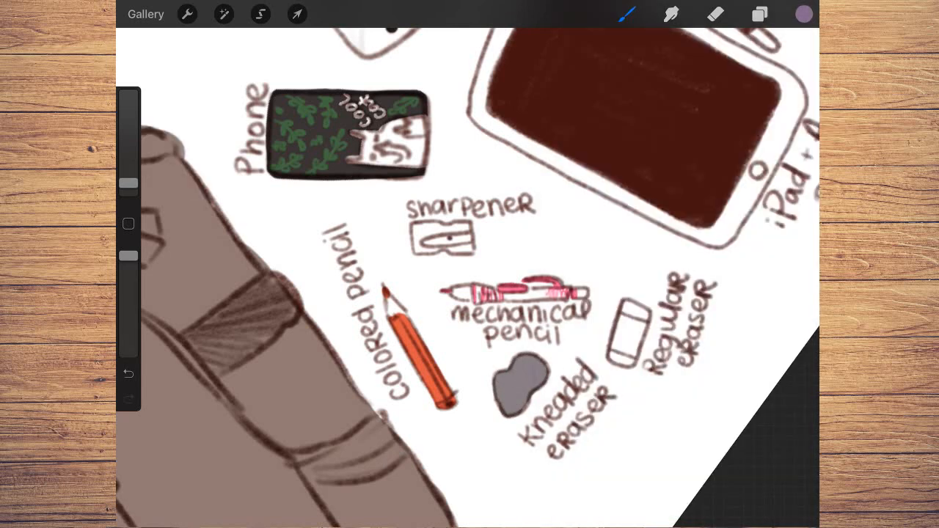
click(804, 13)
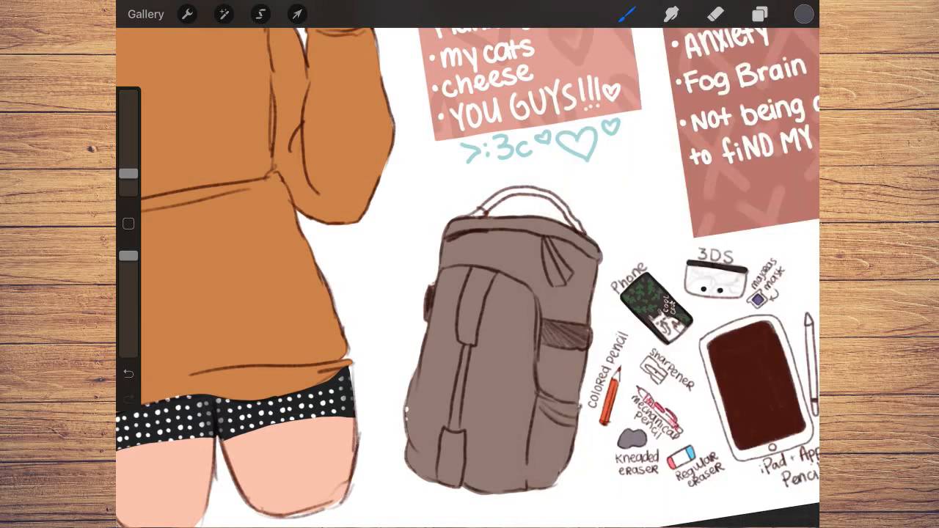
Paint dark grey straps on the bag and add camouflage patches in two greens.
click(803, 13)
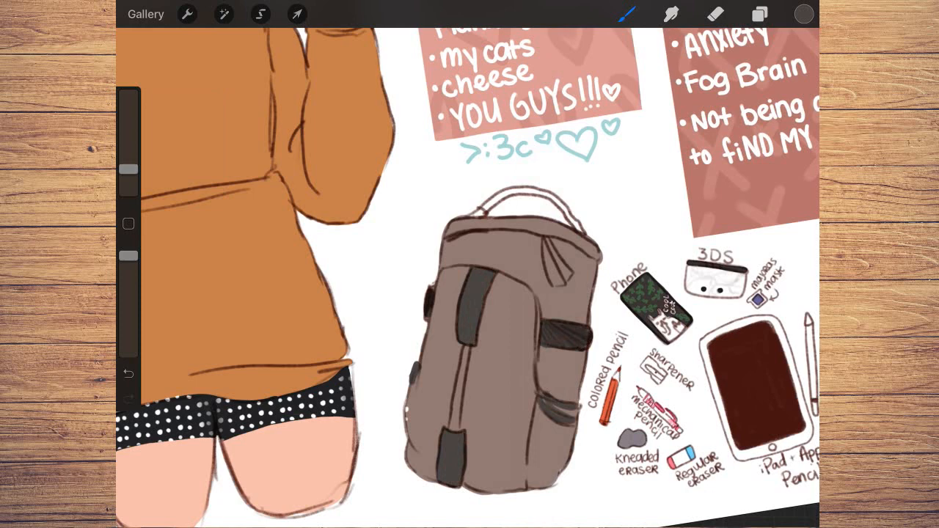
drag(470, 349, 453, 433)
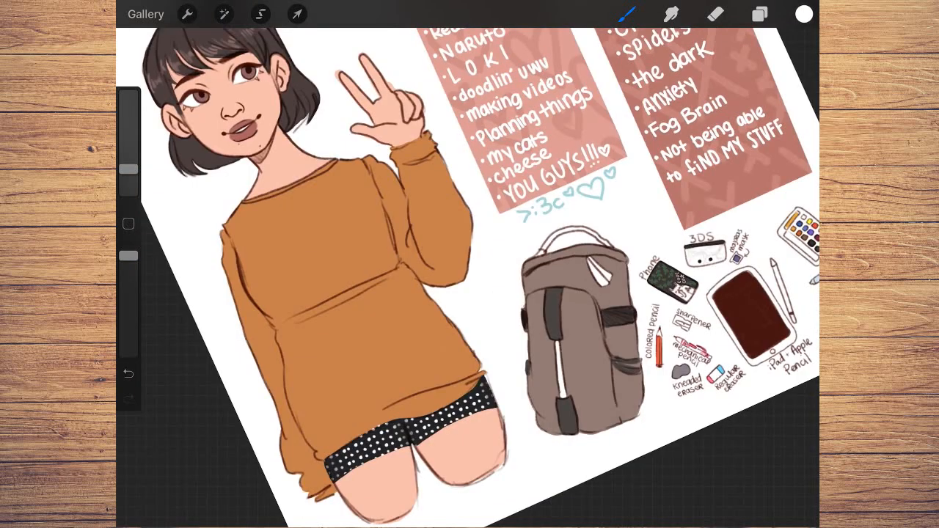
click(804, 15)
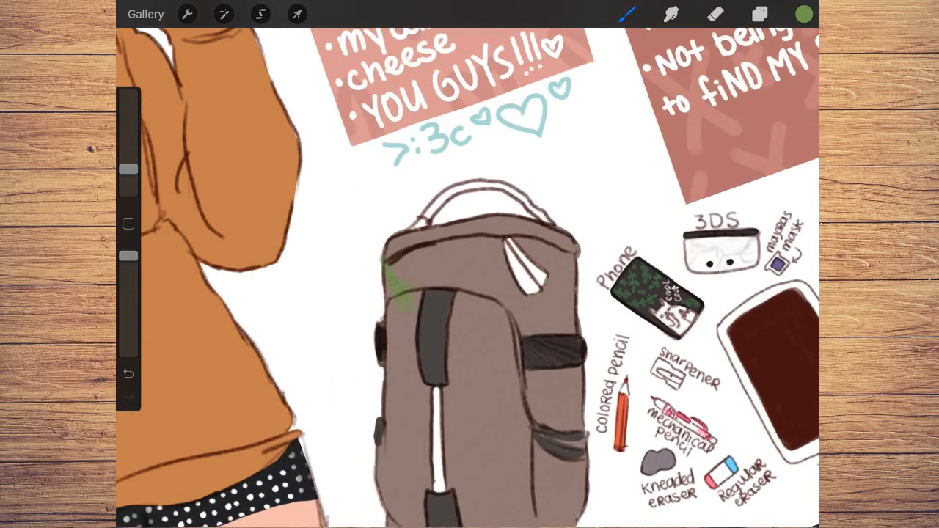
click(804, 14)
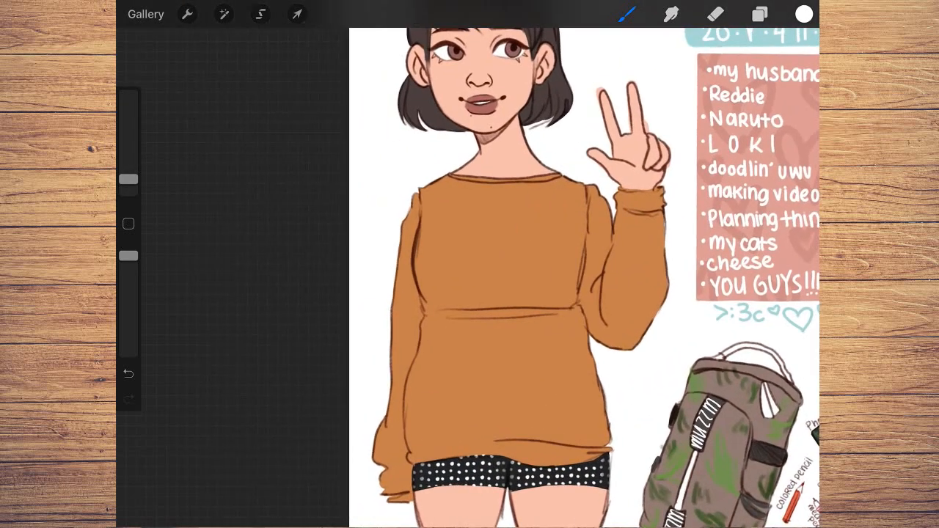
Airbrush a soft pale-teal shadow beneath the phone, 3DS, eraser and iPad doodles.
click(804, 13)
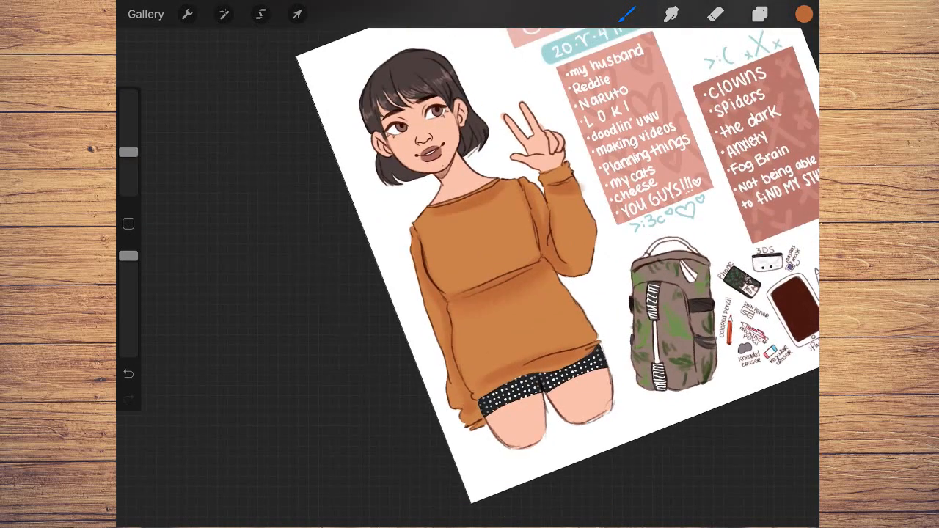
click(803, 13)
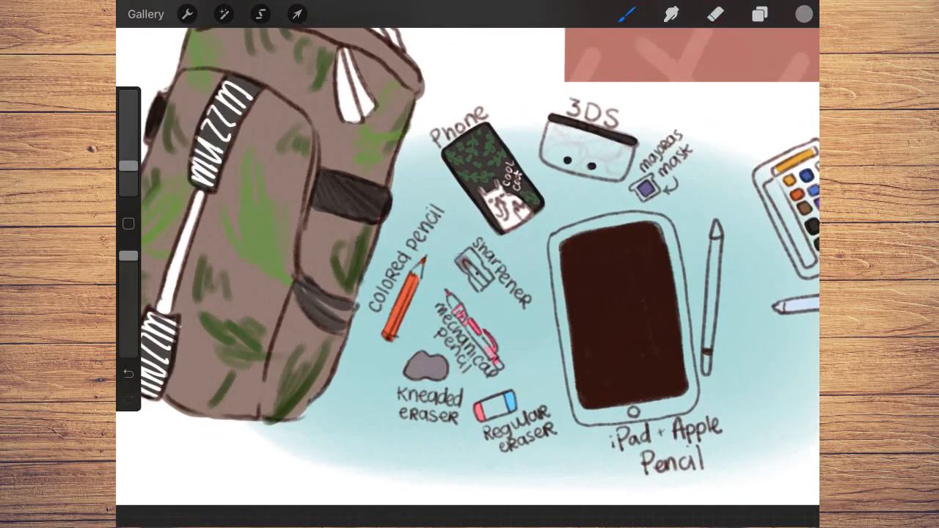
Extend the teal backdrop under the palette and pens, then switch the colour to white.
click(804, 13)
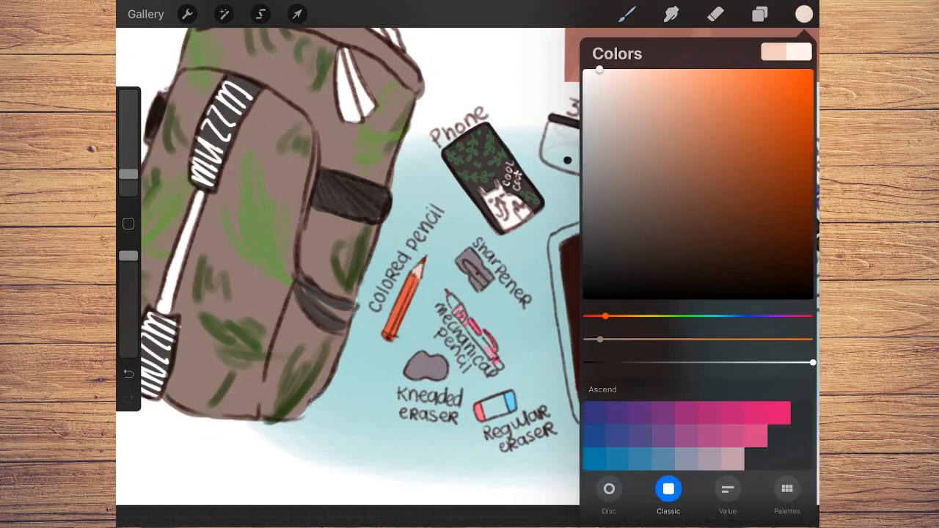
click(804, 15)
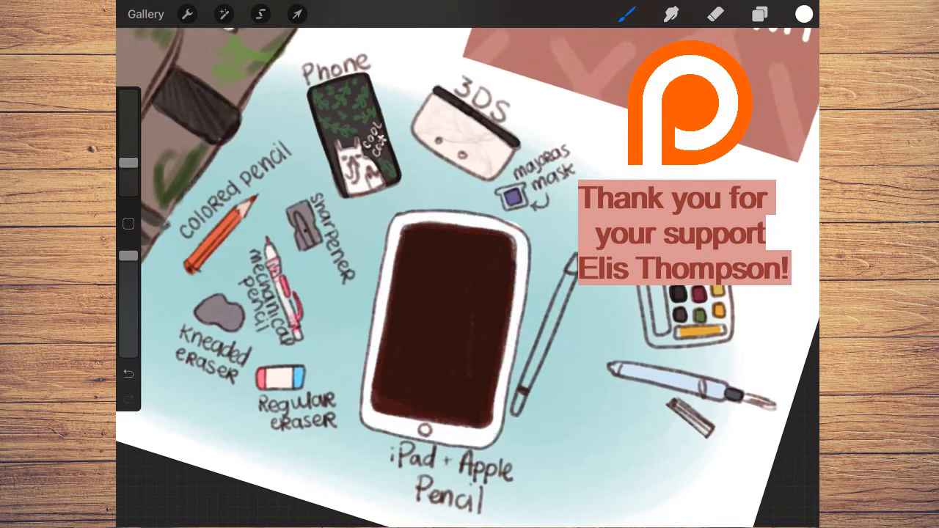
click(805, 13)
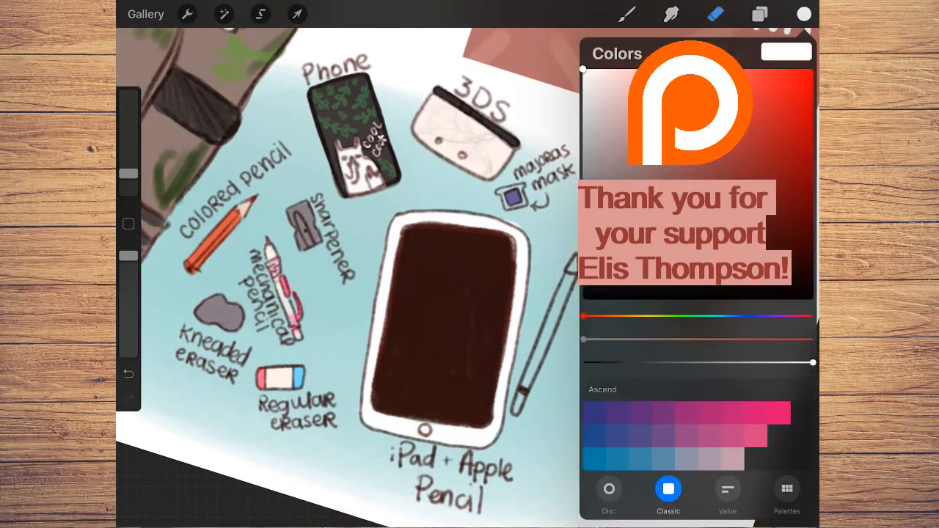